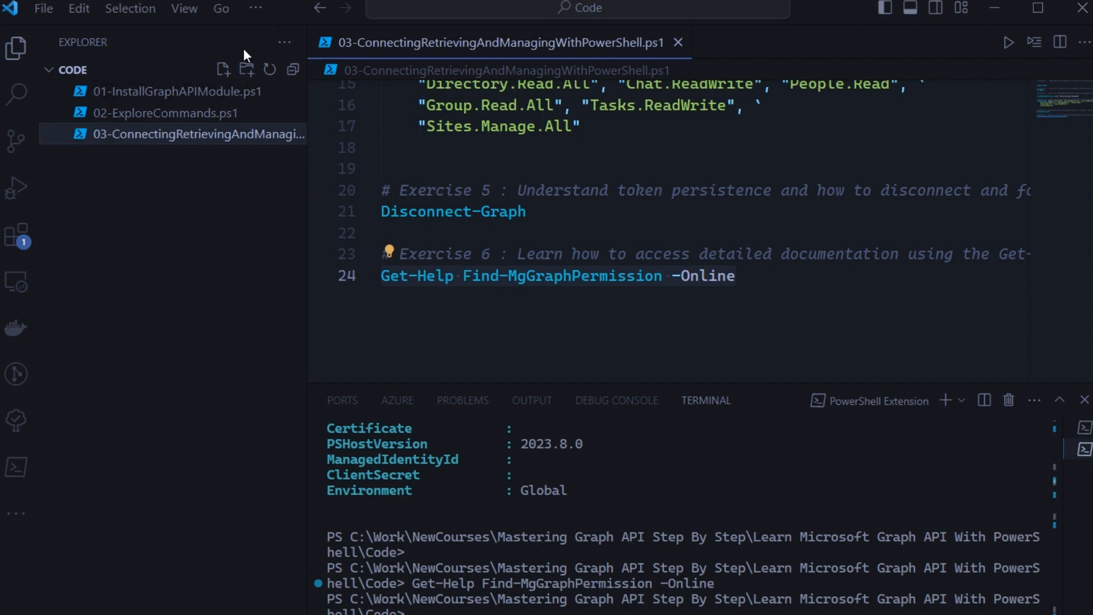
Create the empty script 04-TenantInformationRetrival.ps1 in the CODE folder and close the 03 script.
click(222, 69)
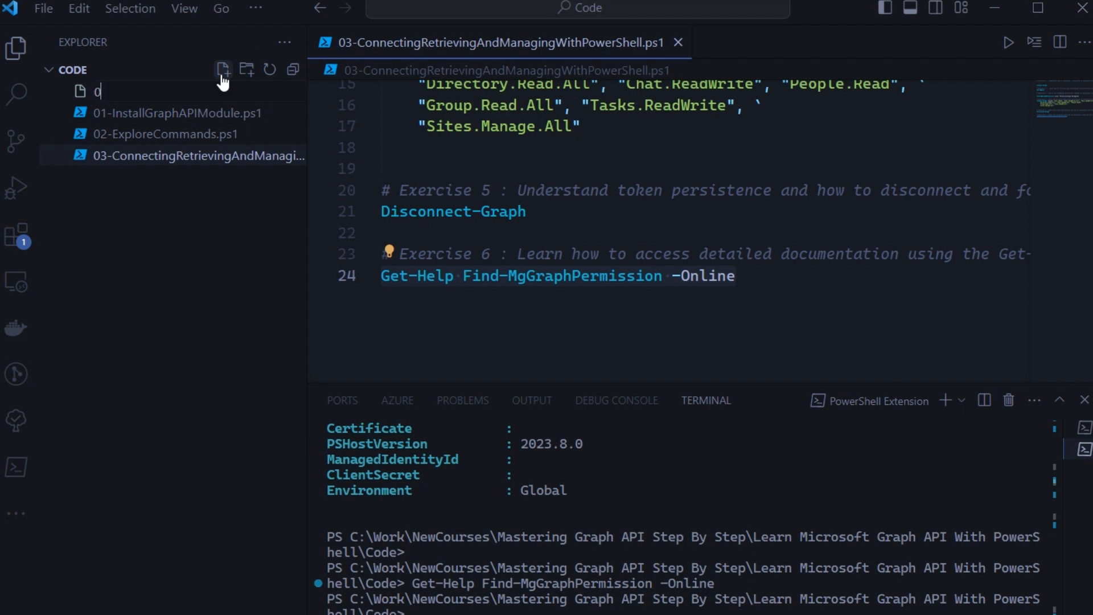
text(04-Tenant)
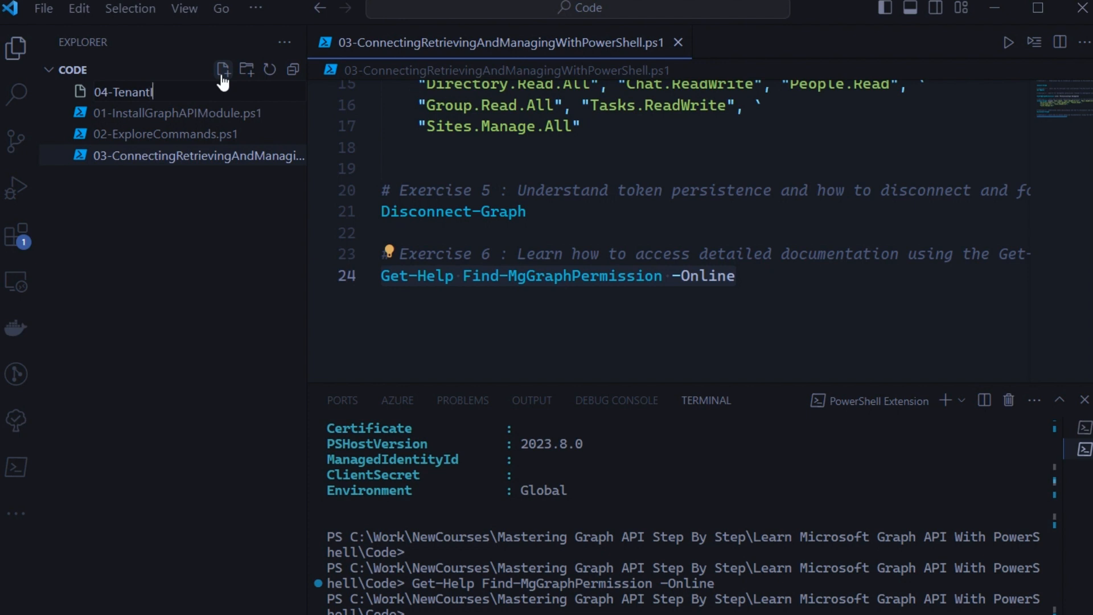
text(InformationRetrival.ps1)
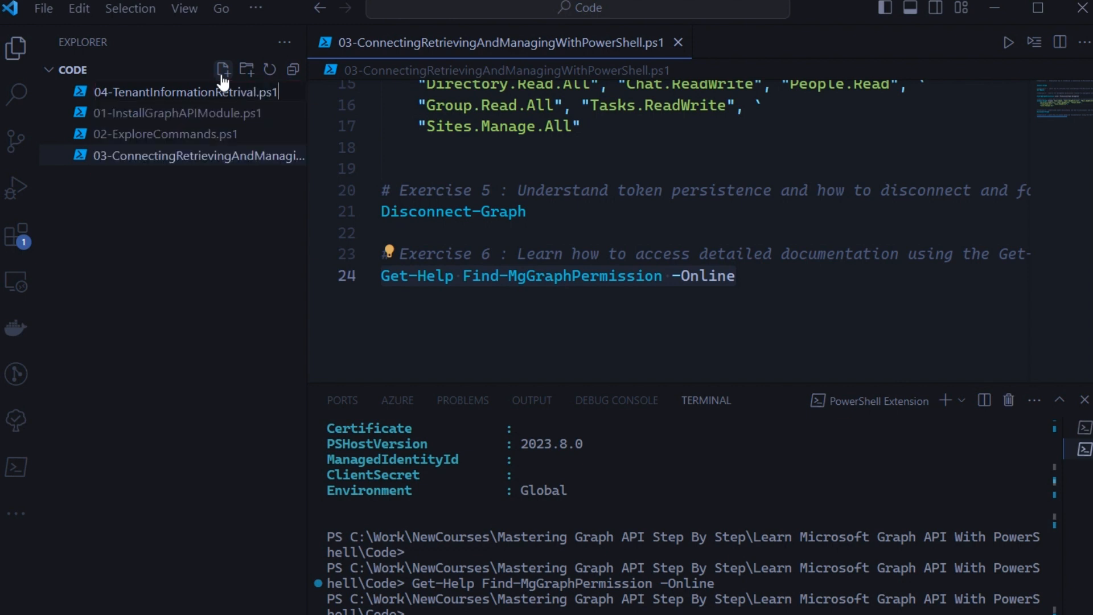
click(222, 69)
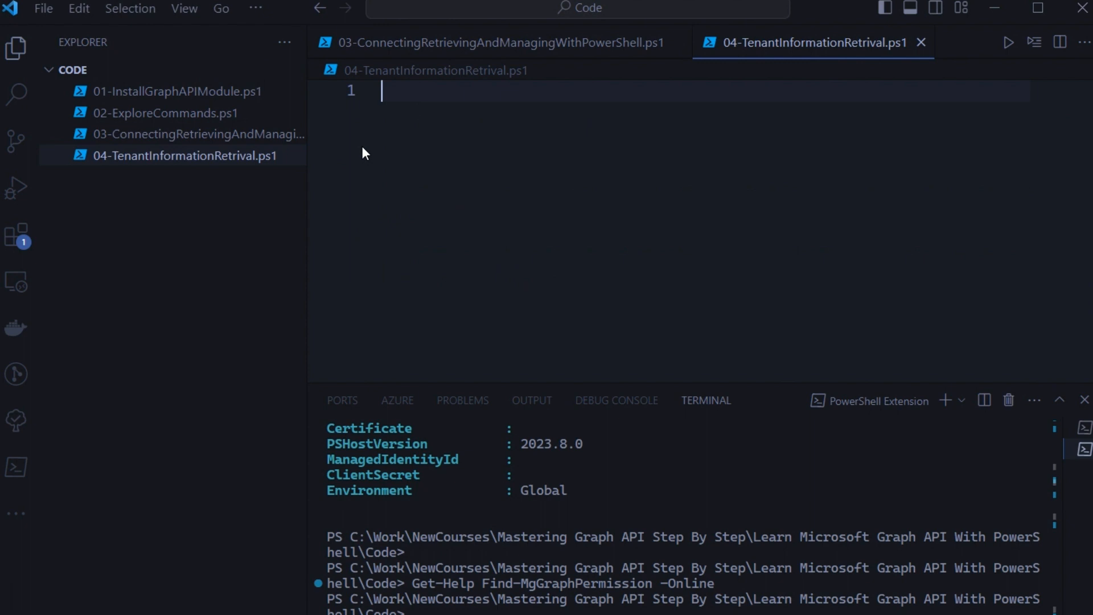
click(662, 42)
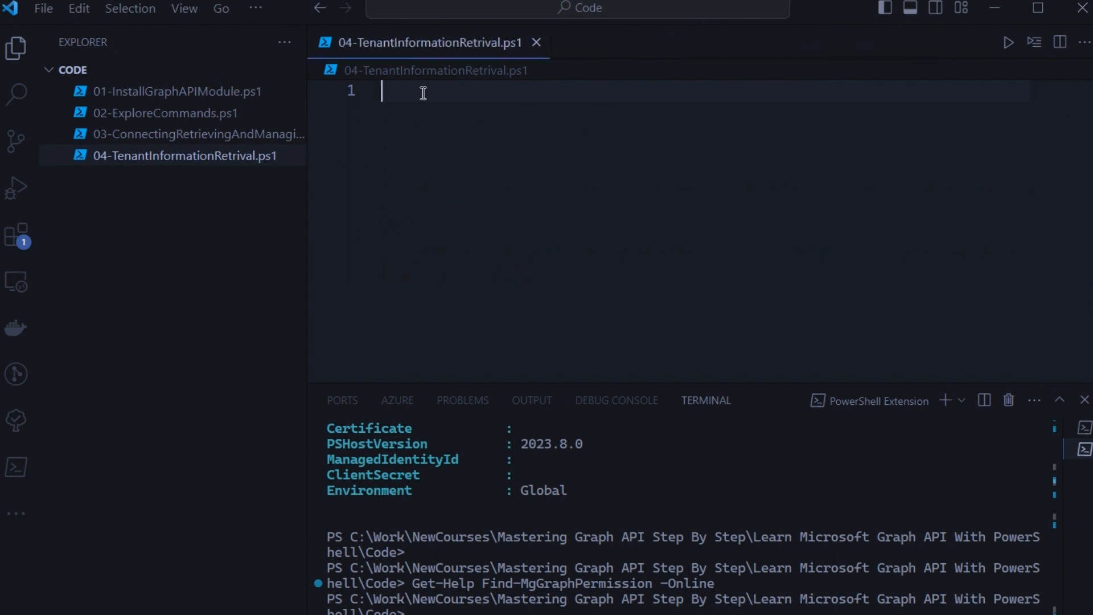
Write Task 1: Get-MgOrganization selecting DisplayName, City, State, Country, PostalCode, BusinessPhones.
text(##)
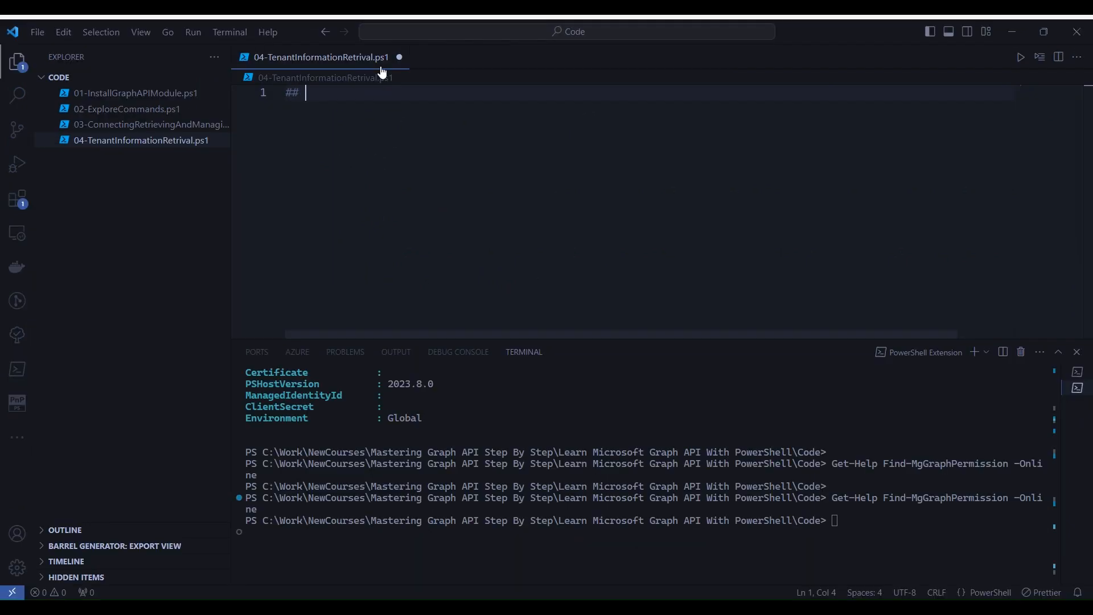
text(Task 1 : Retrieve)
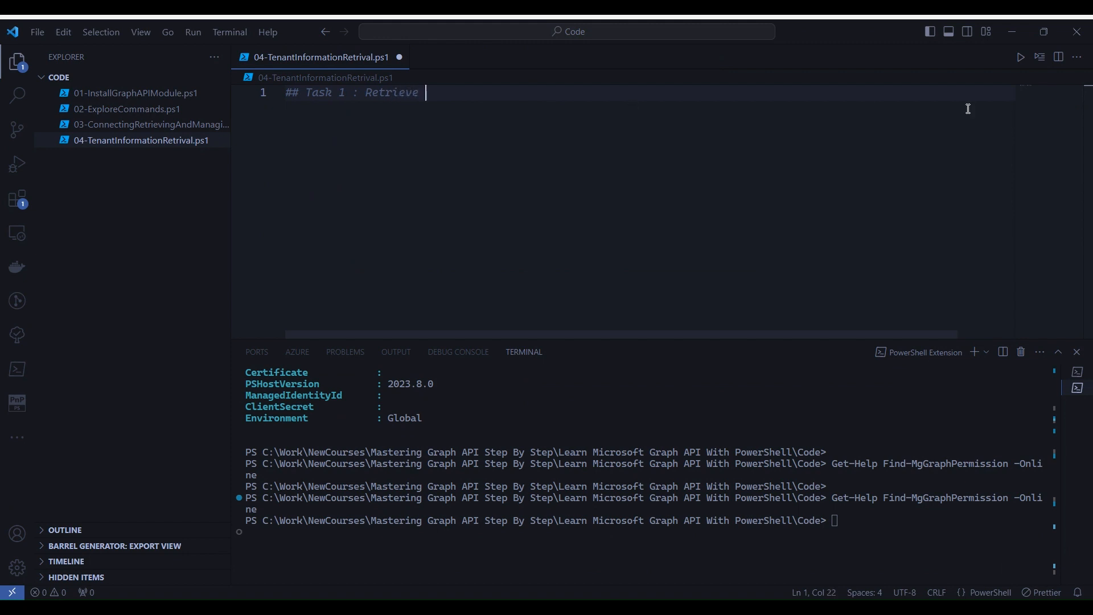
text(and display Organization Contact Details)
text(Get-MgOrgani)
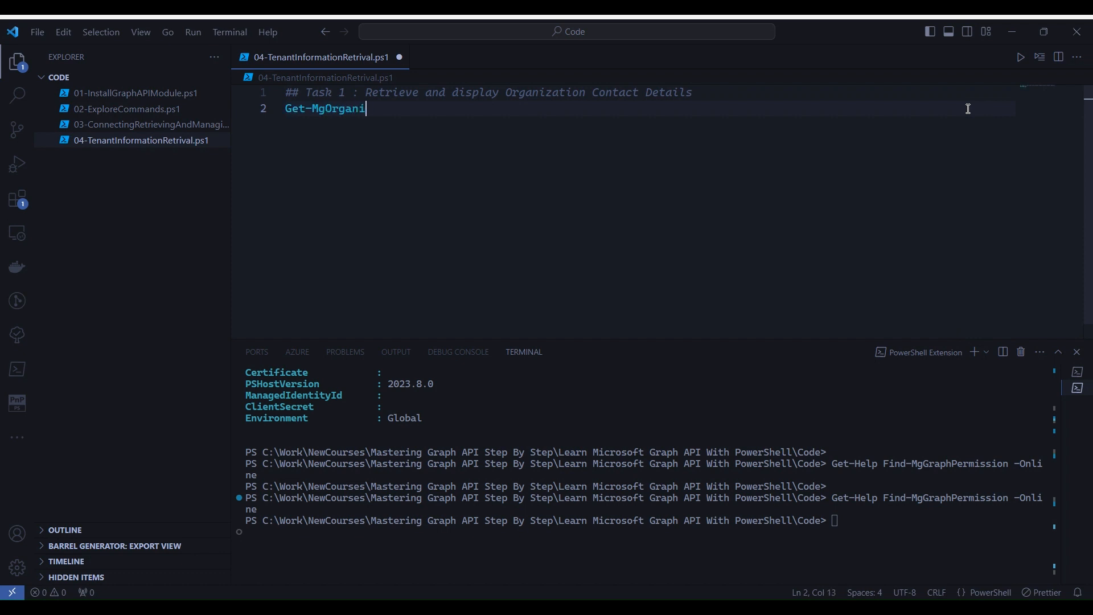
text(zation | Select-Ob)
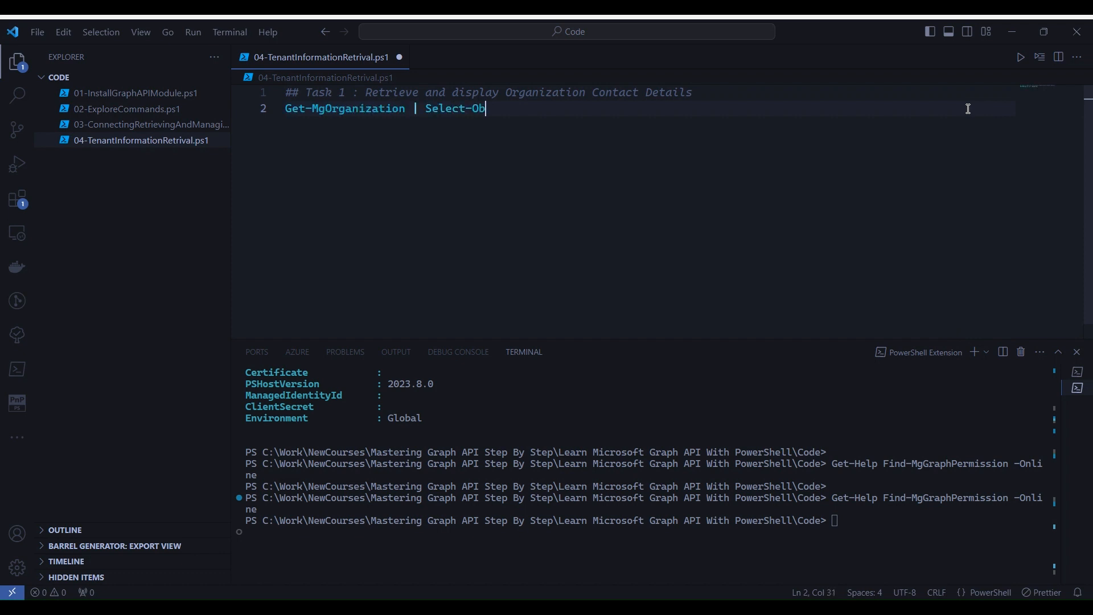
text(ject DisplayName,)
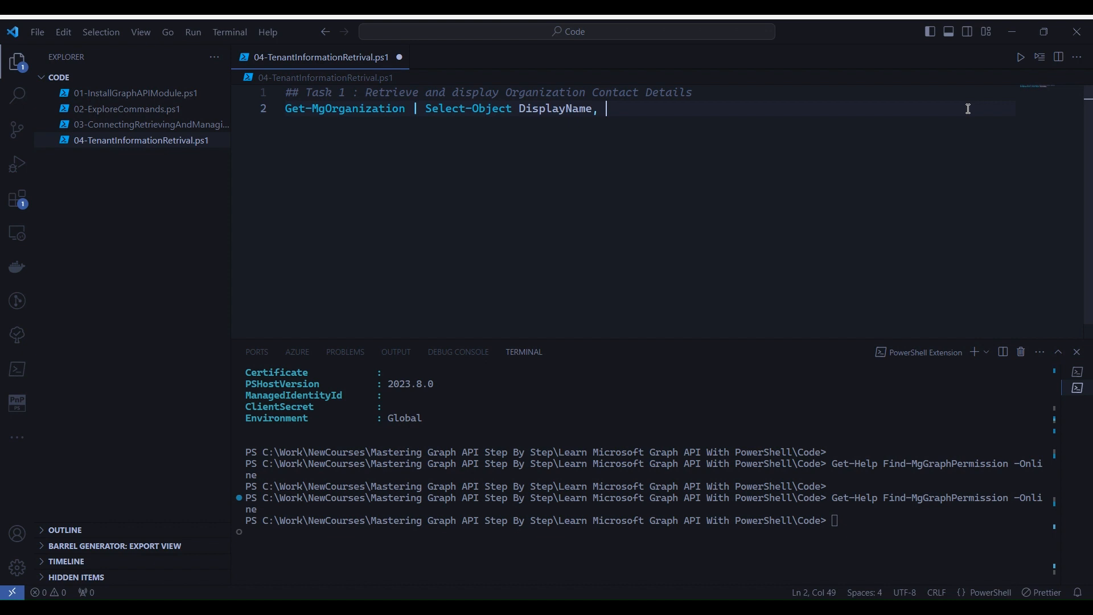
text(City, State, Countr)
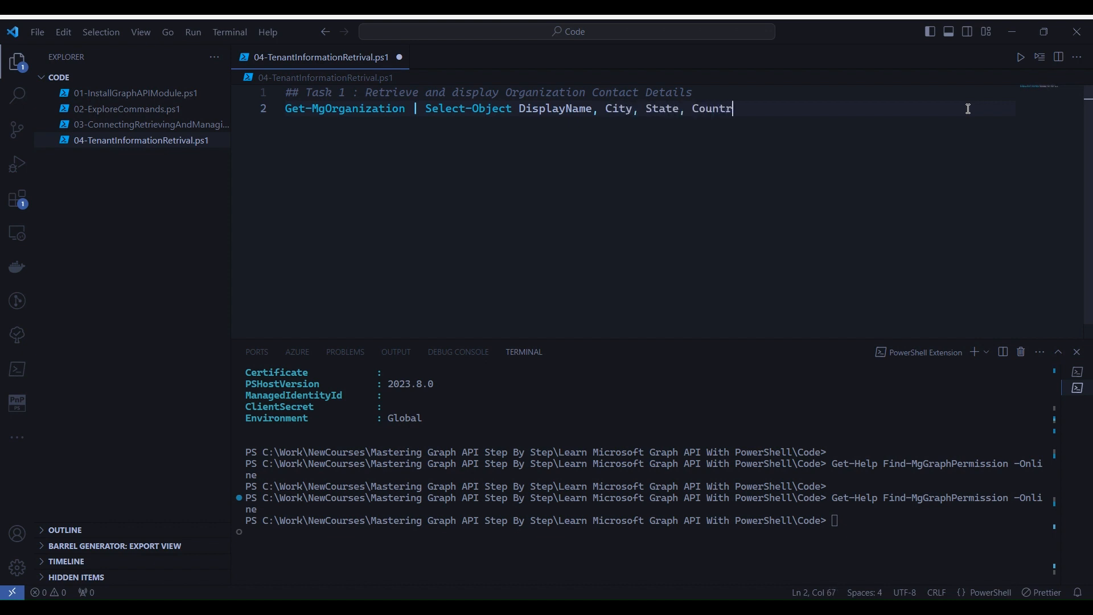
text(y, PostalCode, BusinessPhones)
text(##)
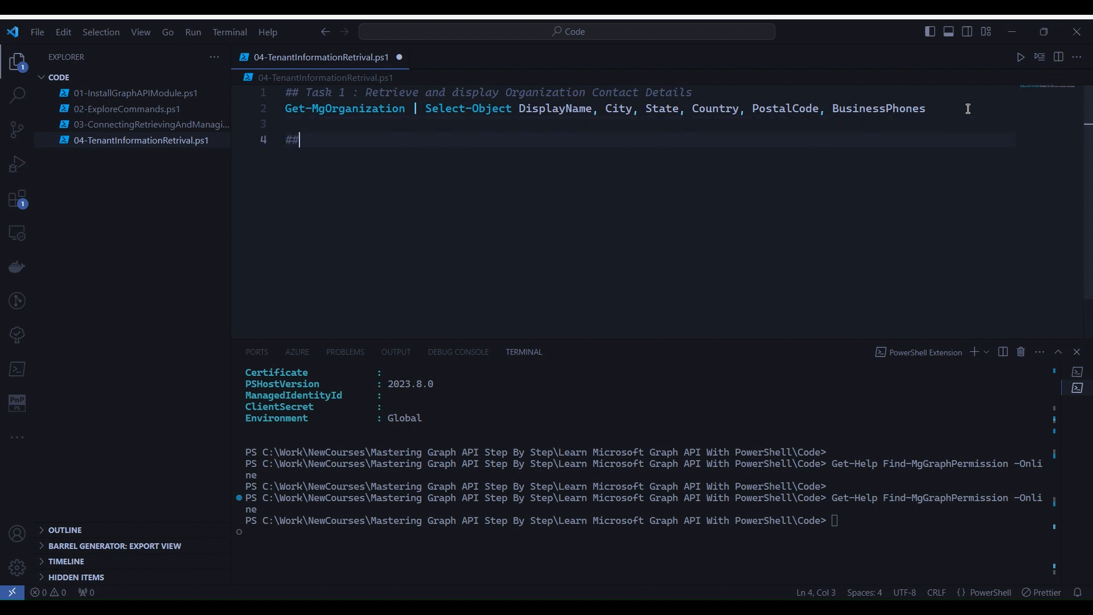
Write Task 2: Get-MgOrganization selecting the tenant's AssignedPlans.
text(Task2 : Retrieve and display  Organ)
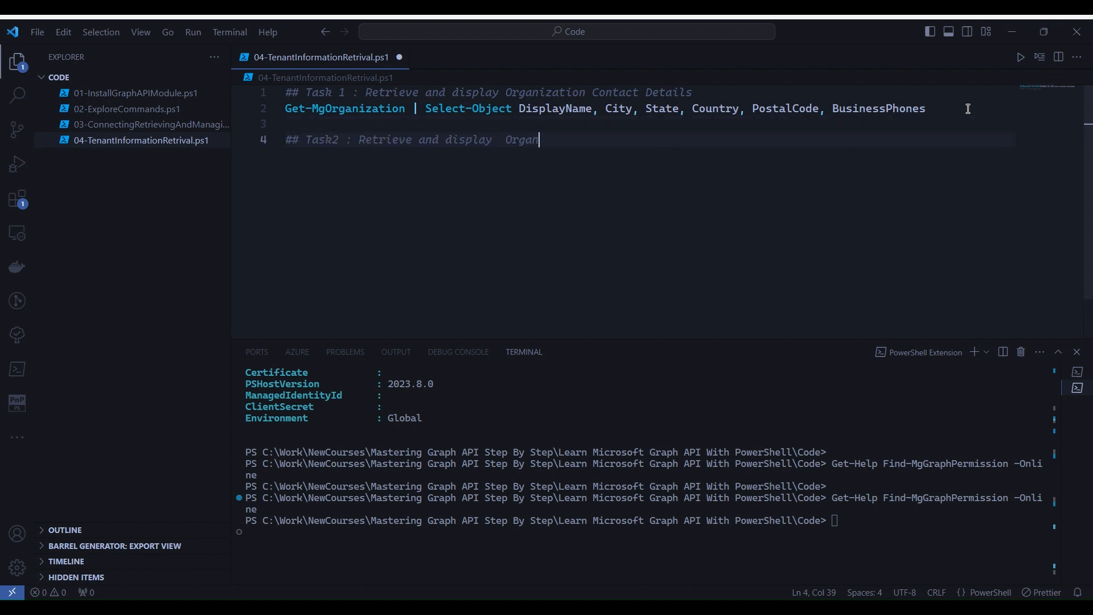
text(ization Assigned Plans)
text(Get-MgOrgan)
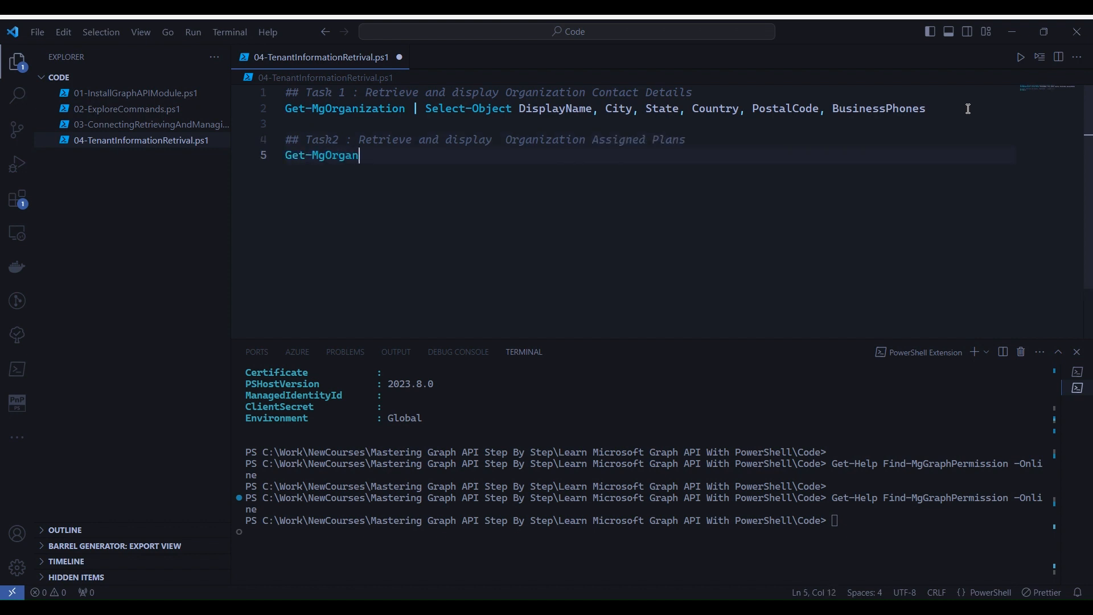
text(ization | Select-Object -expand AssignedPlans)
text(## T)
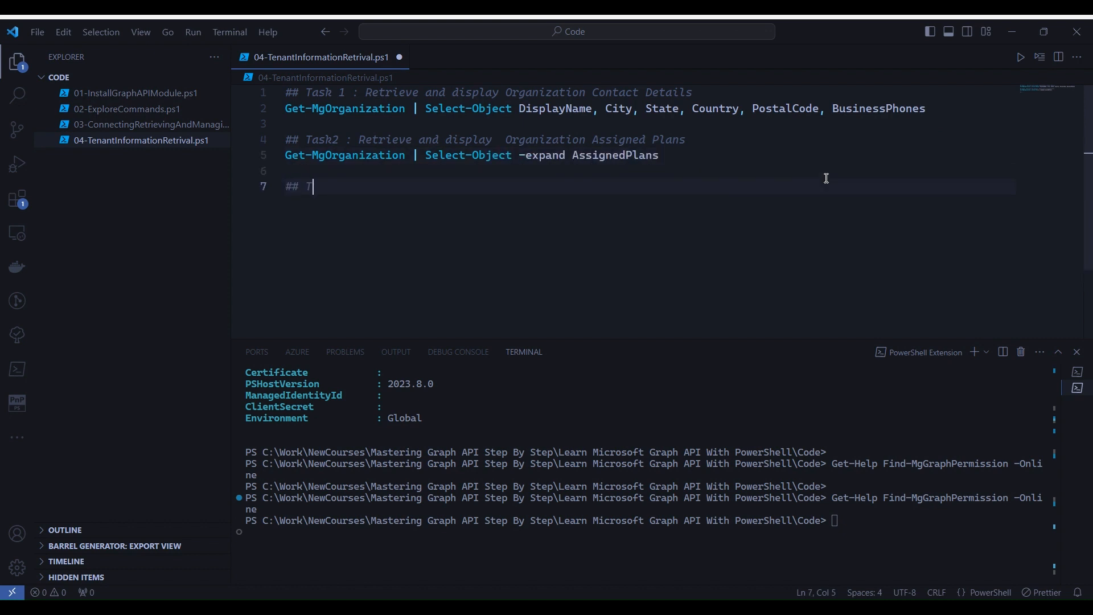
Write Task 3: Get-MgApplication selecting DisplayName, AppId and sign-in audience.
text(ask 3 : List applic)
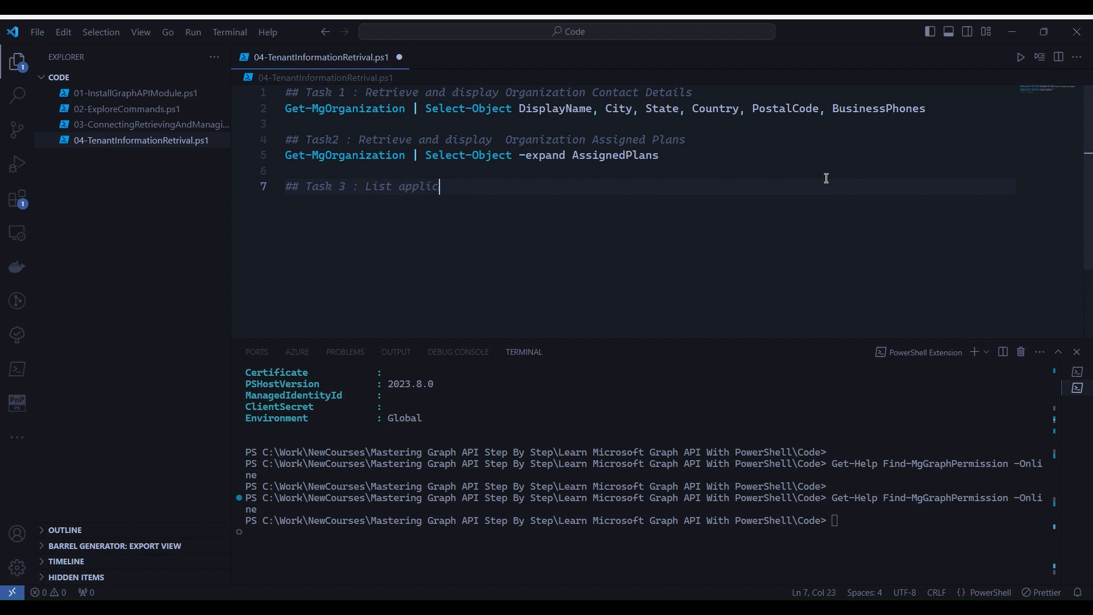
text(ation registrations in the tenant)
text(Get-MgApplication )
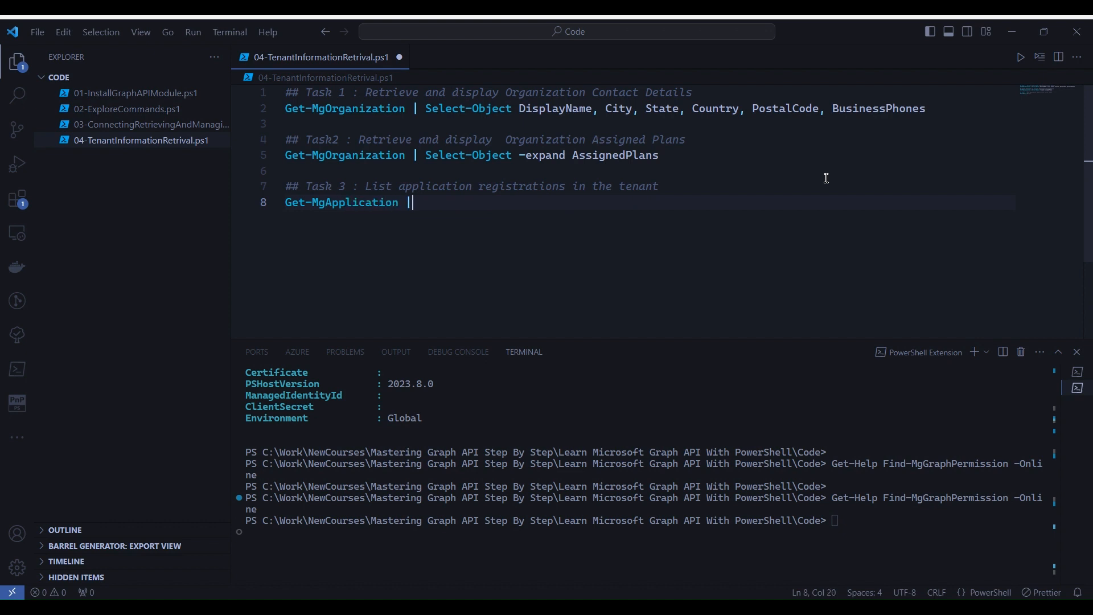
text(| Select-Object Dis)
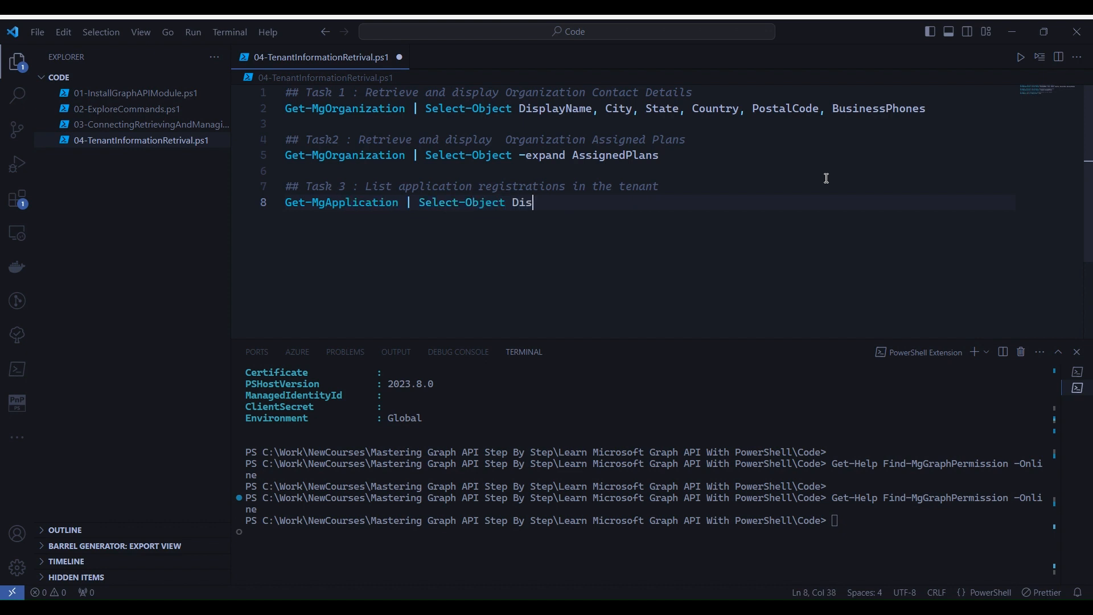
text(playName, Appid, SignInAudience)
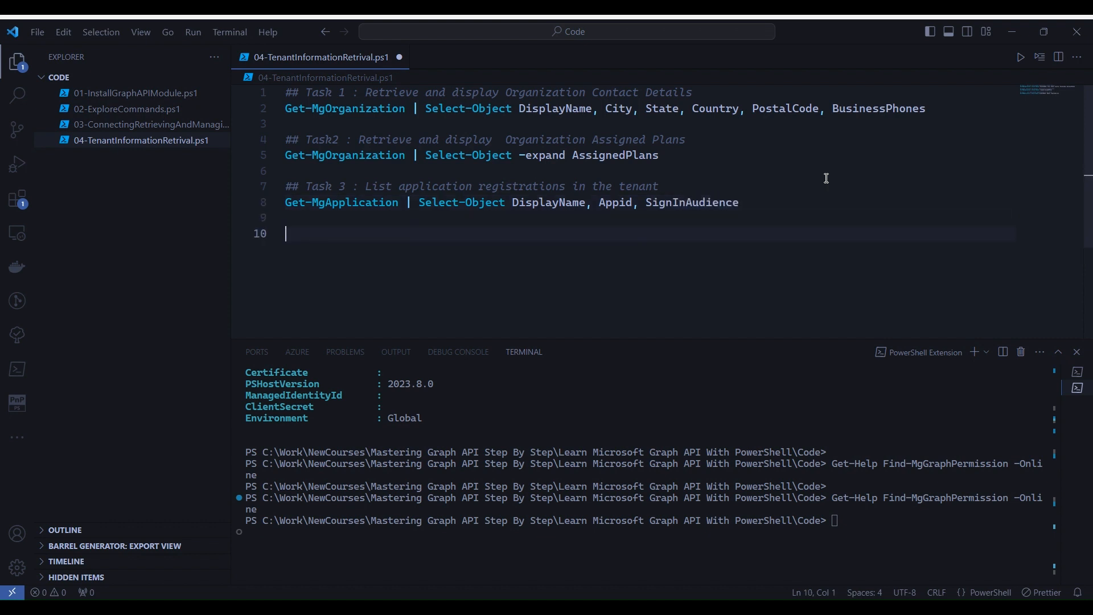
Write Task 4: Get-MgServicePrincipal listing service principals with a name filter.
text(## Task 4 : List s)
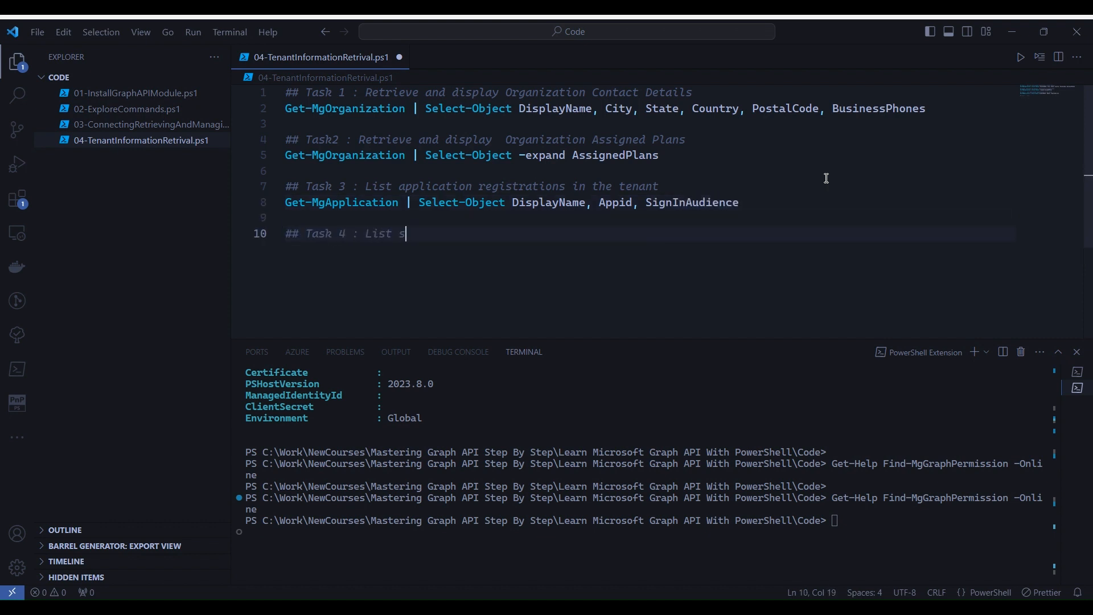
text(service principals in the tenant)
text(Get)
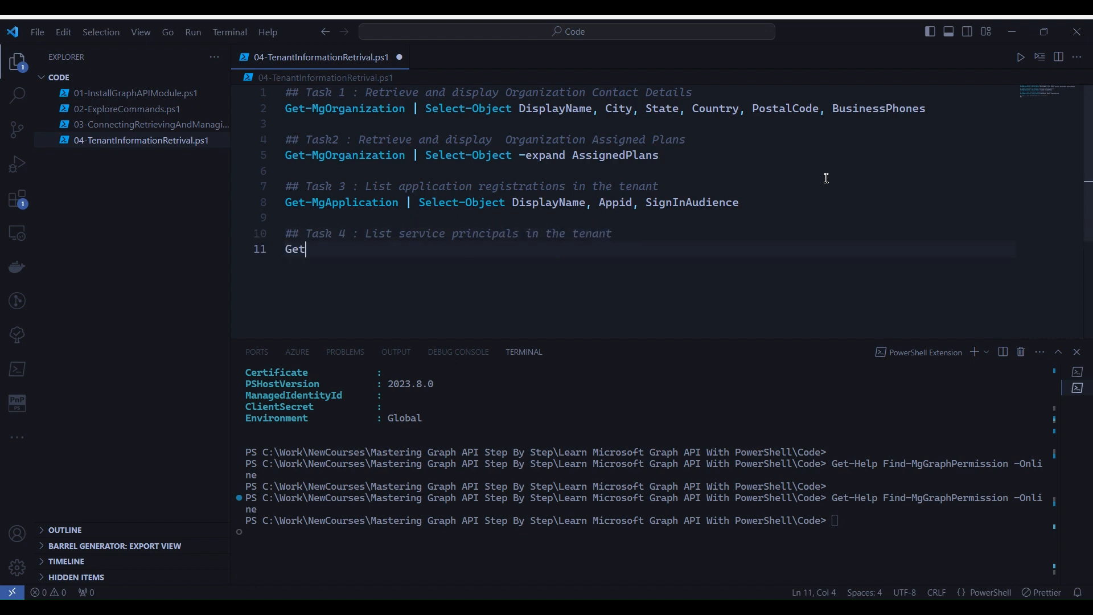
text(-MgServicePrincipa)
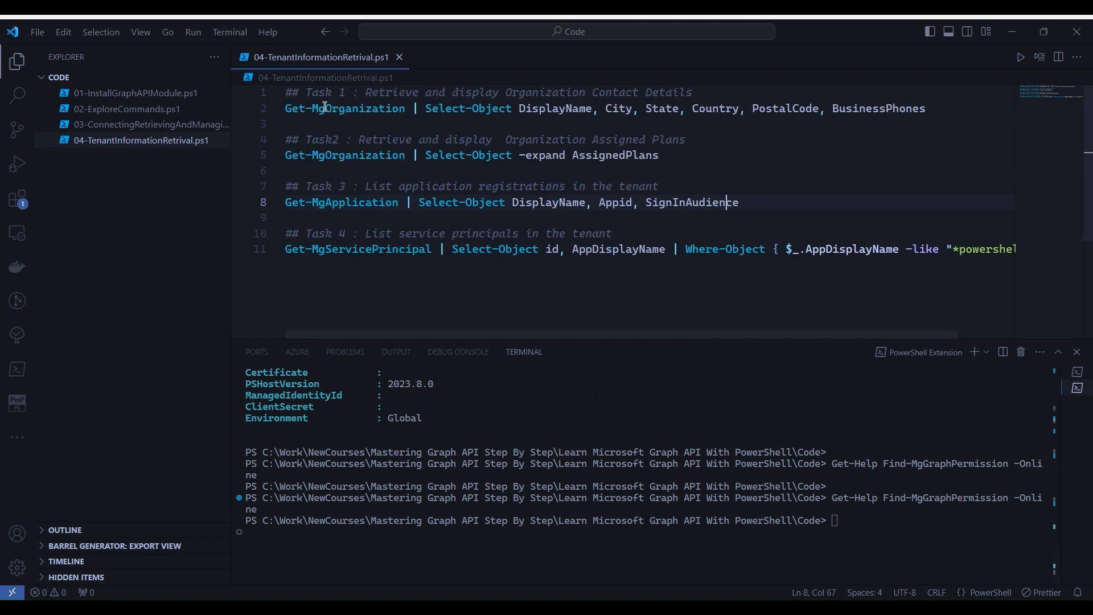
mouse_move(344, 108)
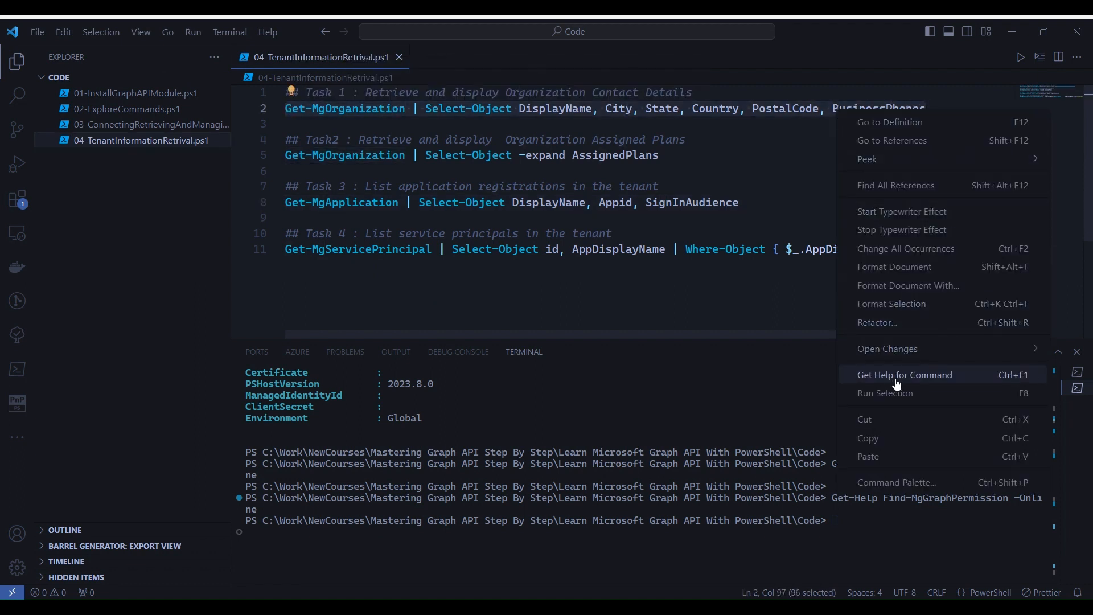
Run the organization command to get the authentication error, then add a Connect line above Task 1.
click(883, 393)
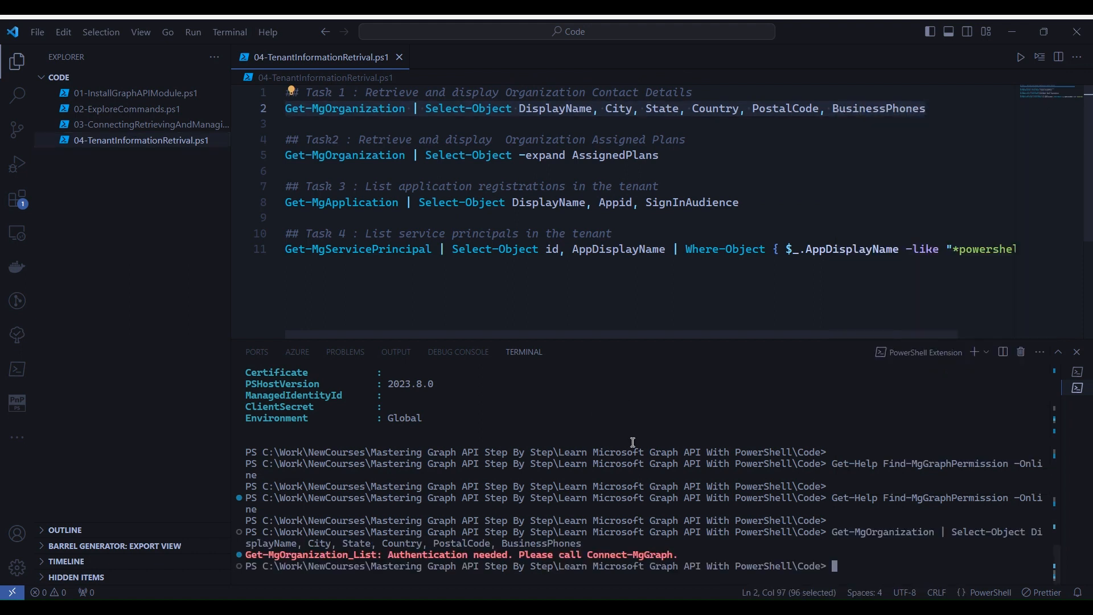
mouse_move(325, 561)
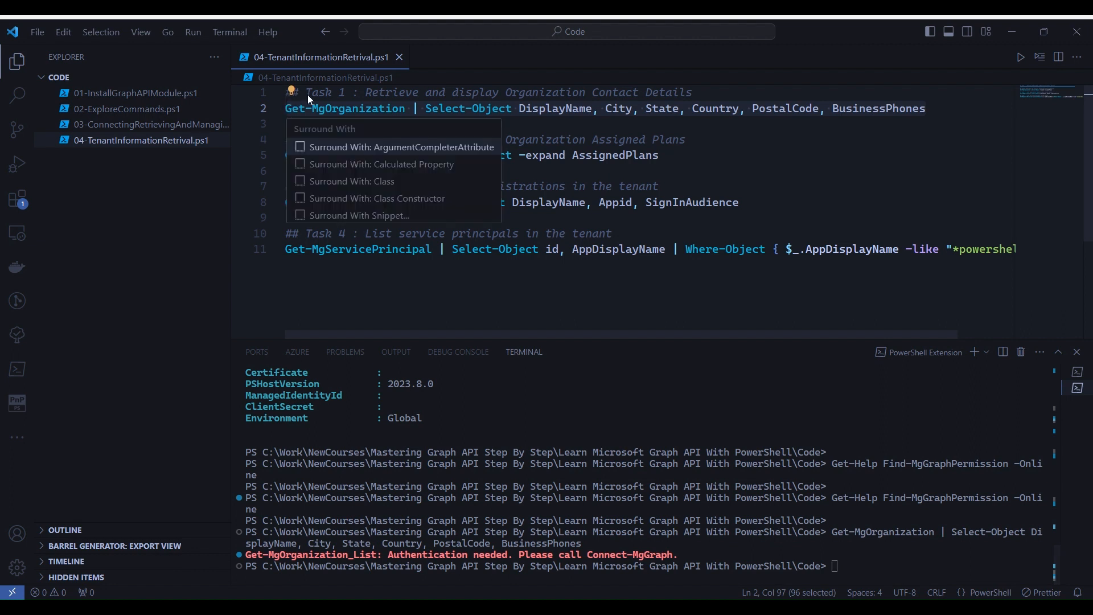
key(Escape)
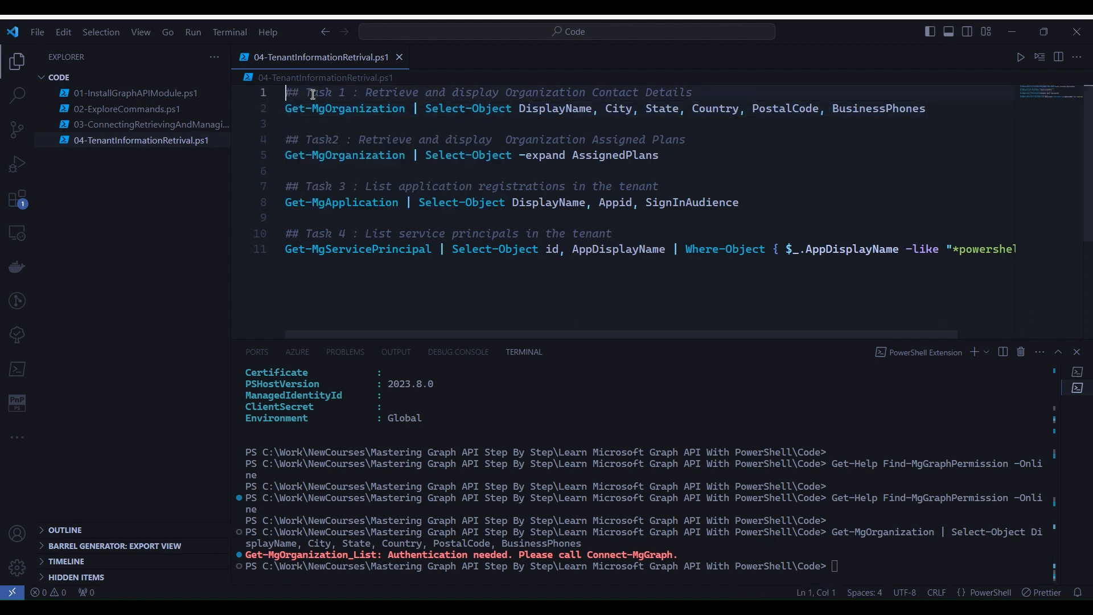
key(Enter)
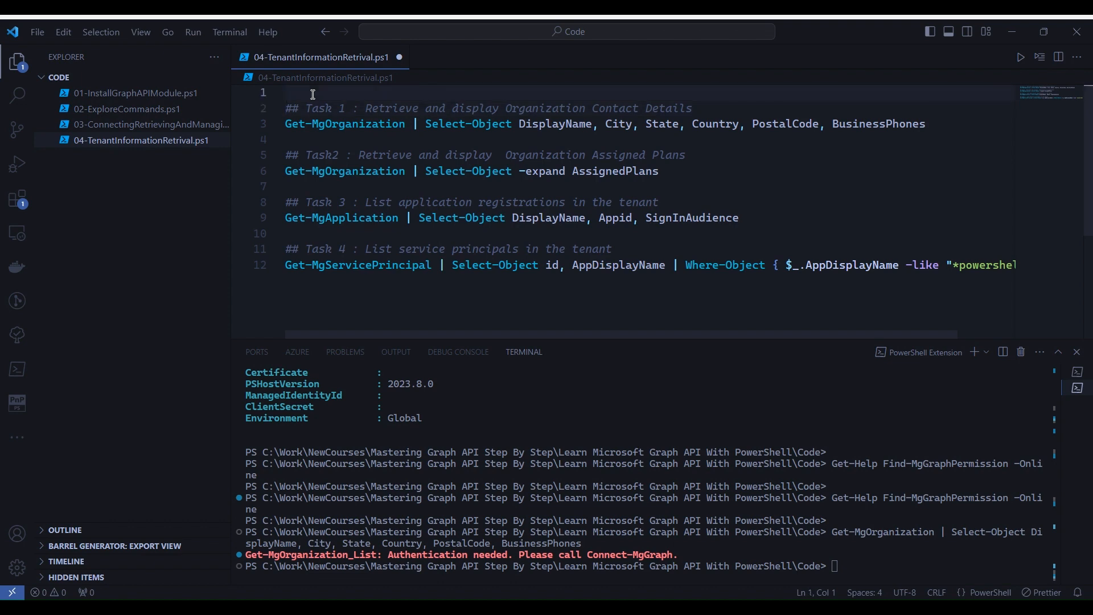
text(Connect-Graph)
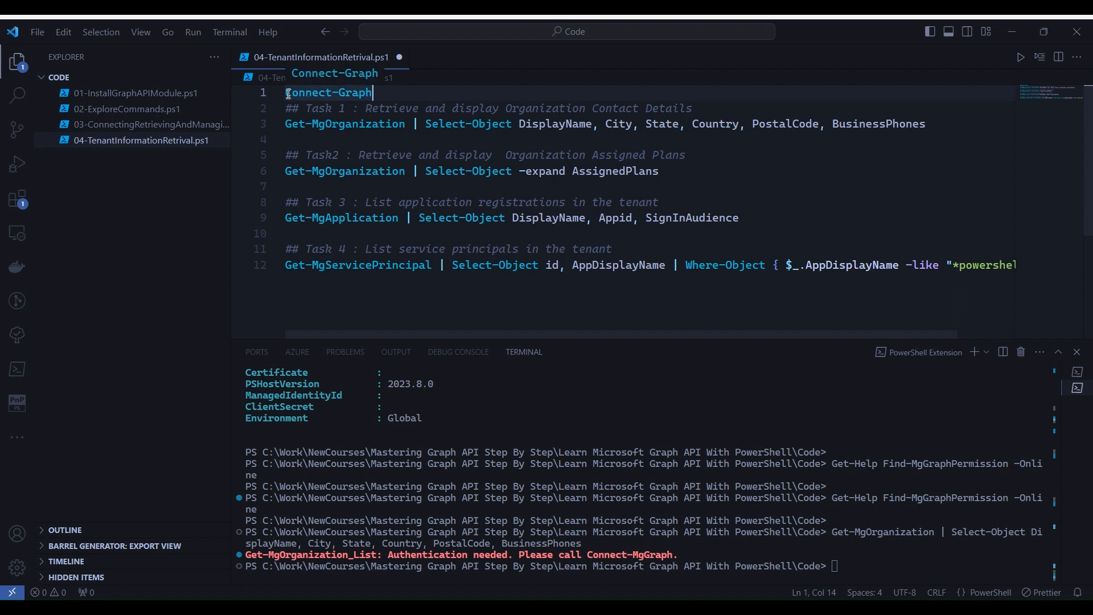
Run Connect-Graph and sign in with the work account to reach 'Welcome to Microsoft Graph'.
right_click(328, 93)
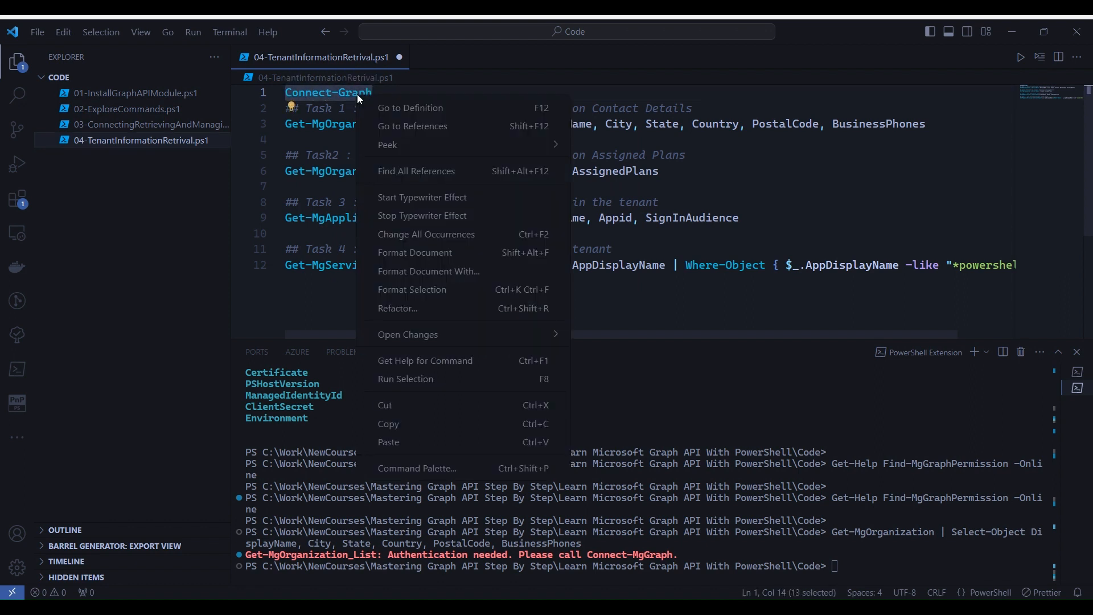
mouse_move(404, 378)
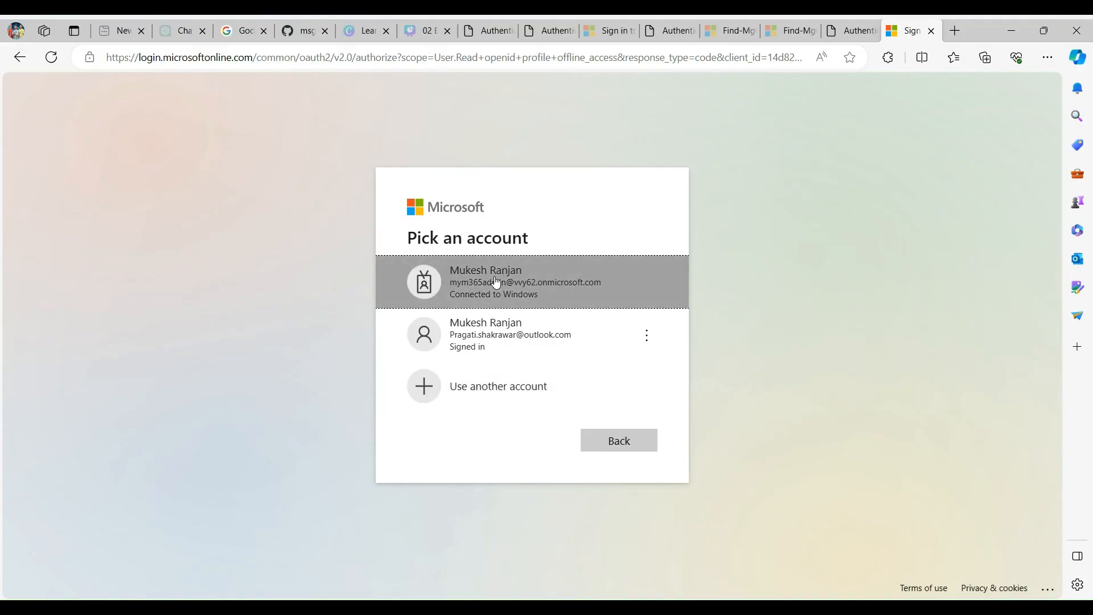
click(532, 281)
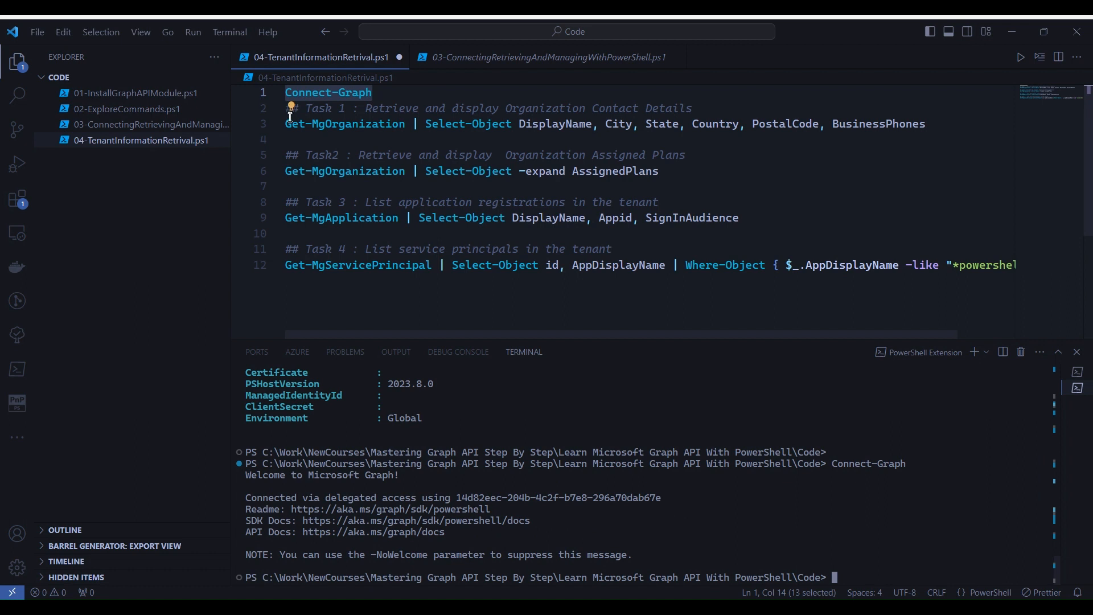
Run the Task 1 Get-MgOrganization line to show DisplayName vvy62 and contact properties.
click(286, 123)
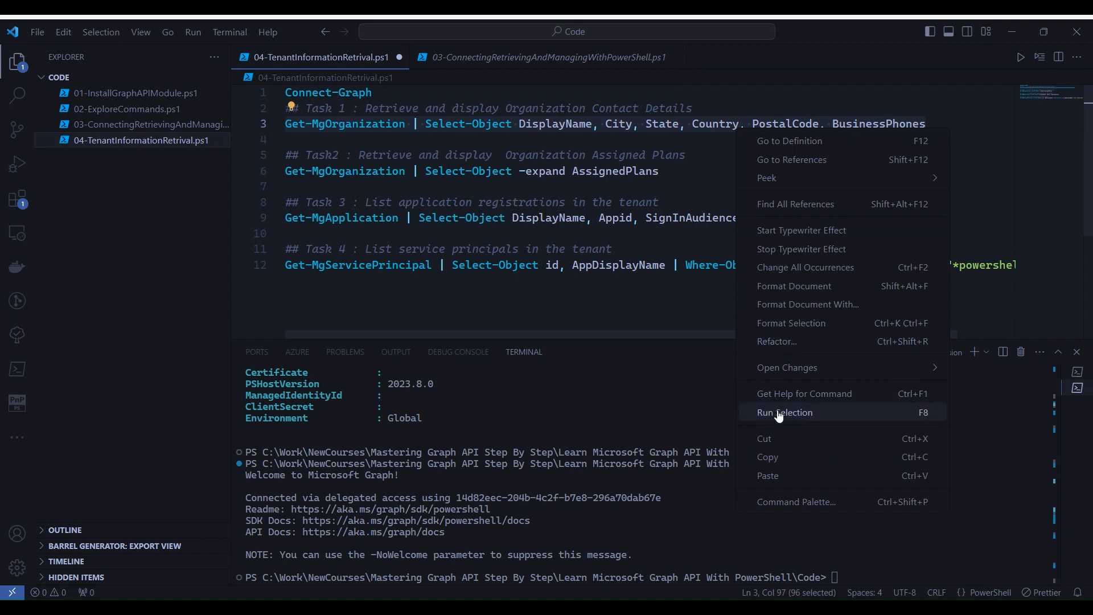
click(784, 412)
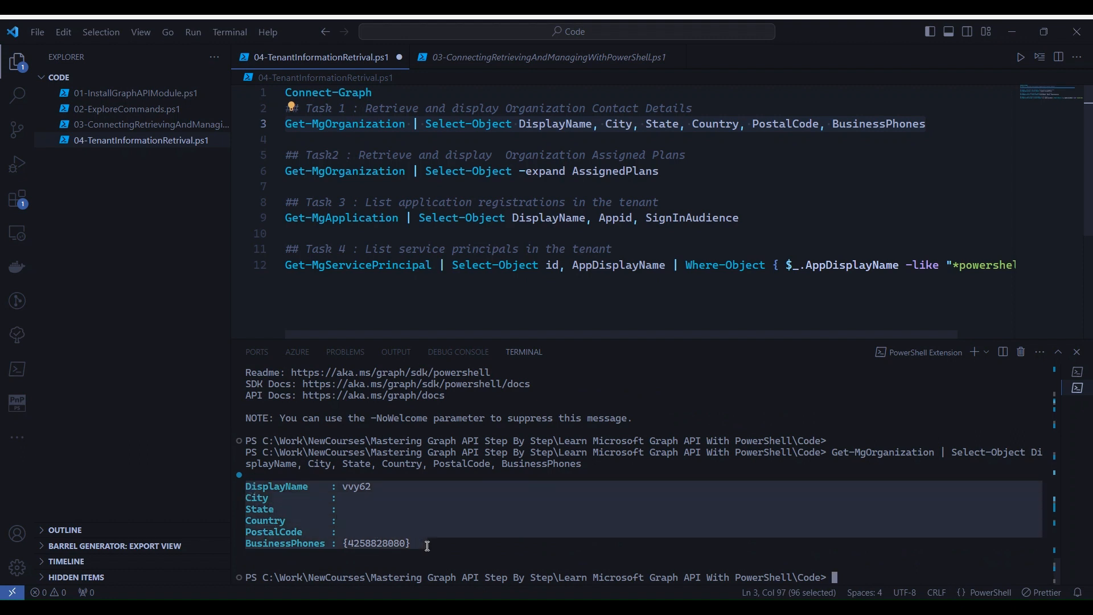
mouse_move(437, 542)
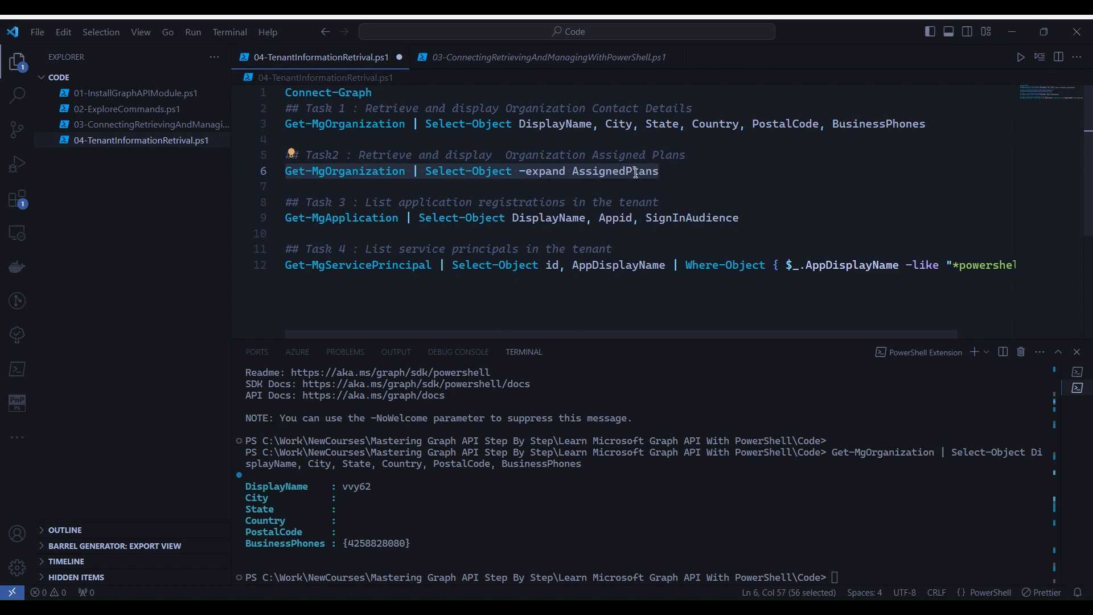
Run the Task 2 AssignedPlans line, review SharePoint and exchange plans, then clear the terminal.
right_click(634, 171)
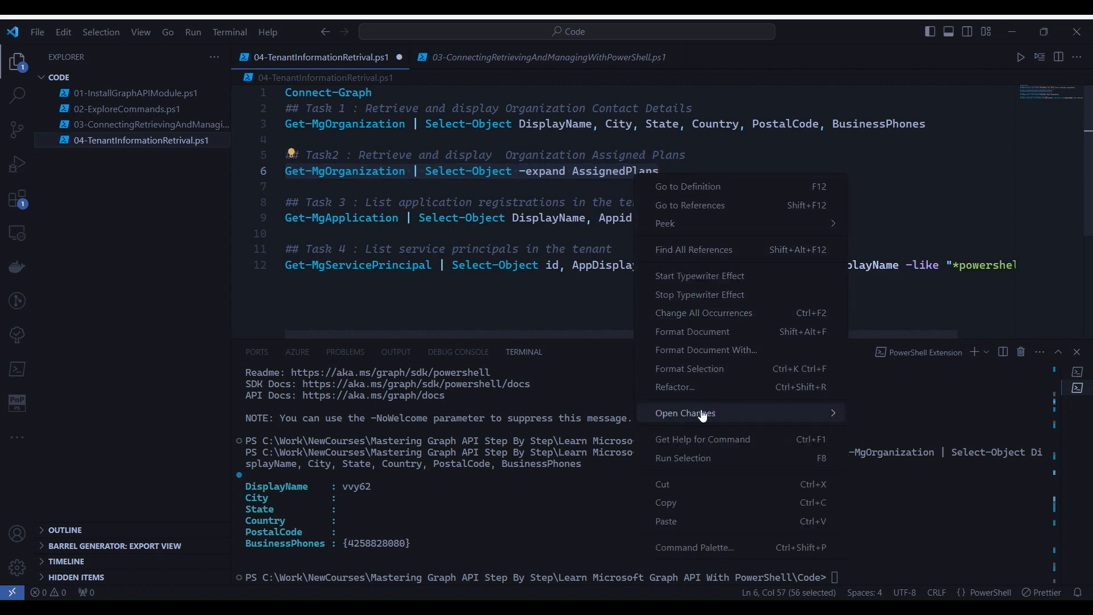
click(682, 458)
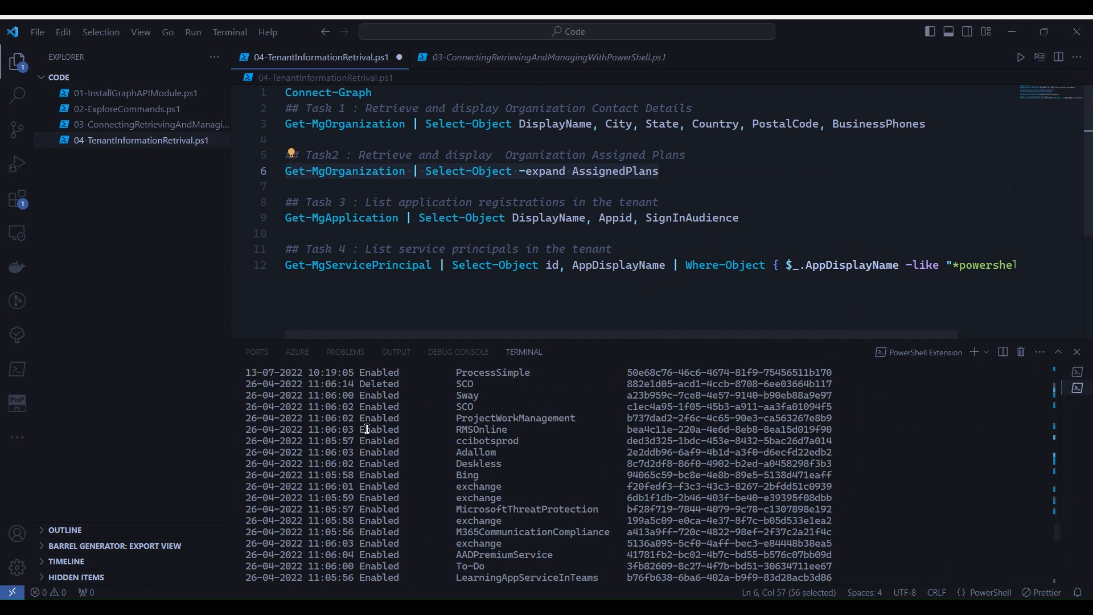
scroll(up, 3)
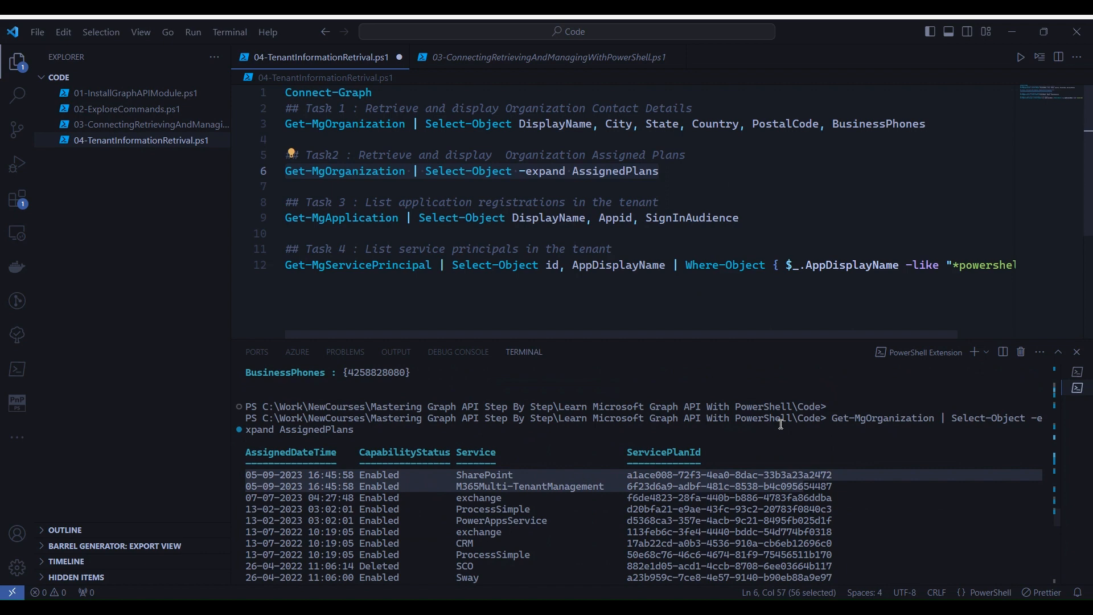
scroll(down, 3)
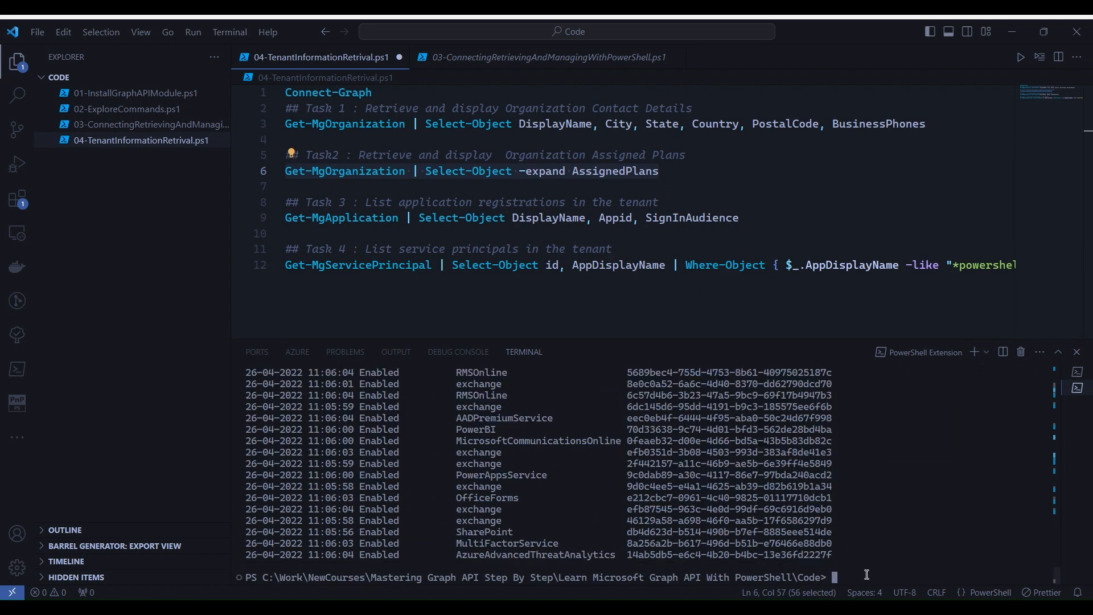
text(clear)
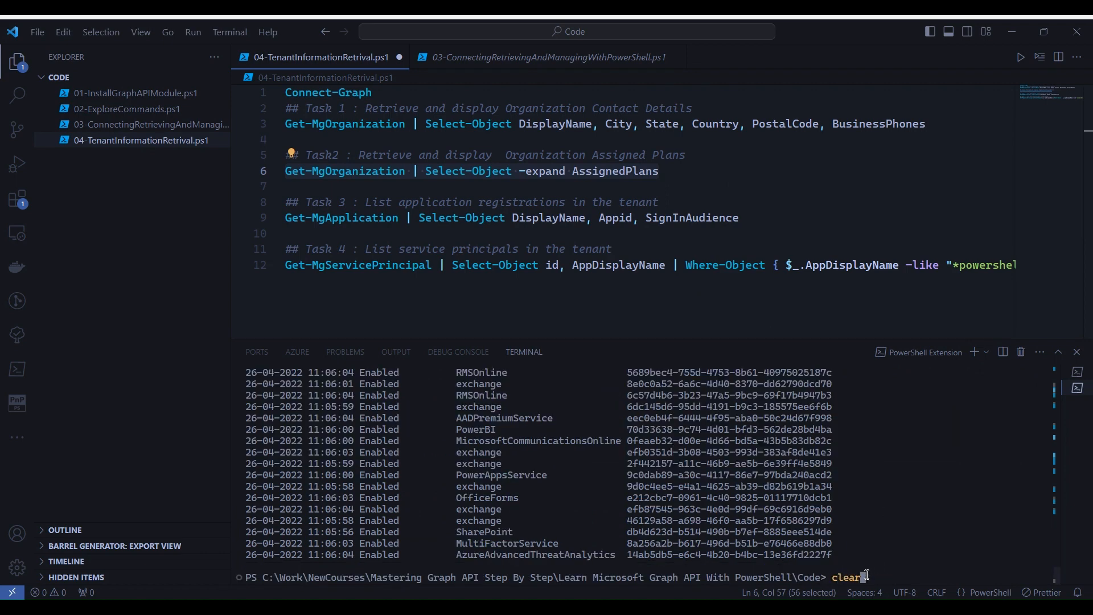
key(Return)
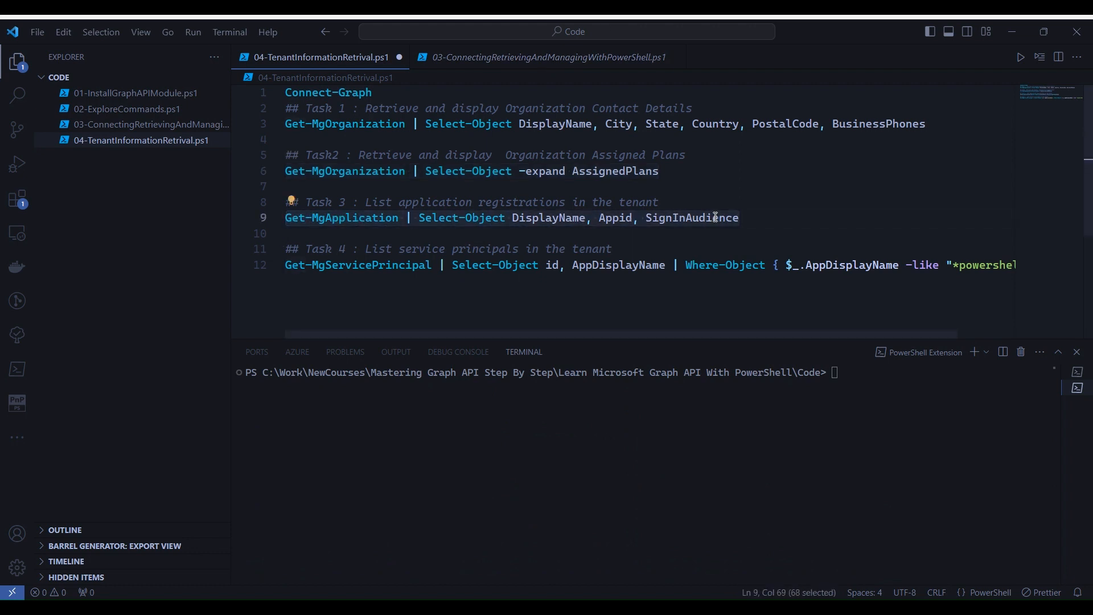
Run Get-MgApplication to list PowerApps and two SharePoint Online Client Extensibility apps, then clear the terminal.
right_click(711, 216)
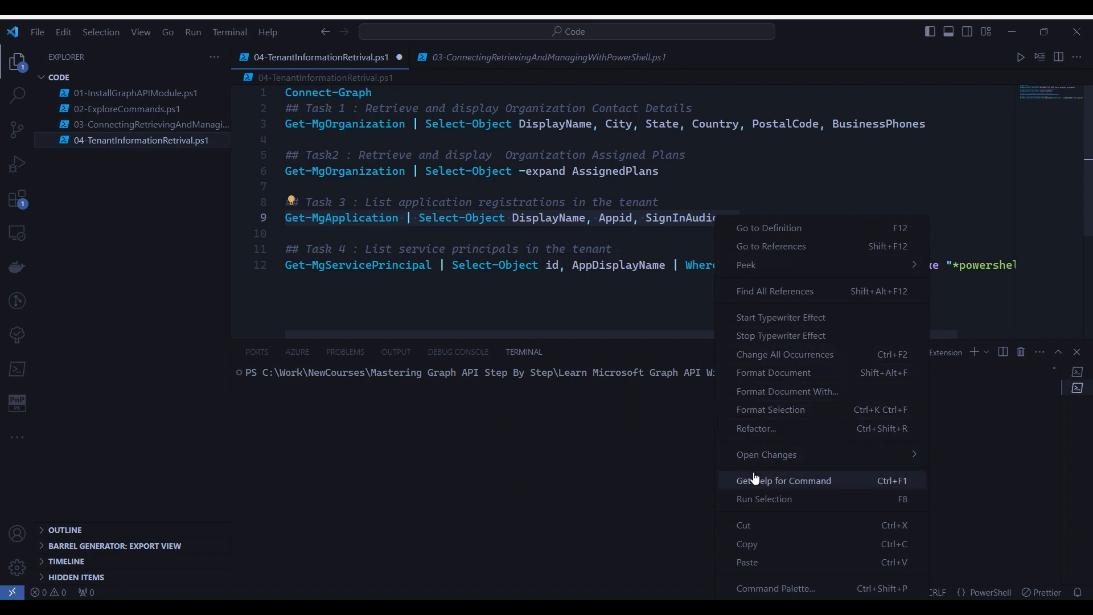
click(763, 498)
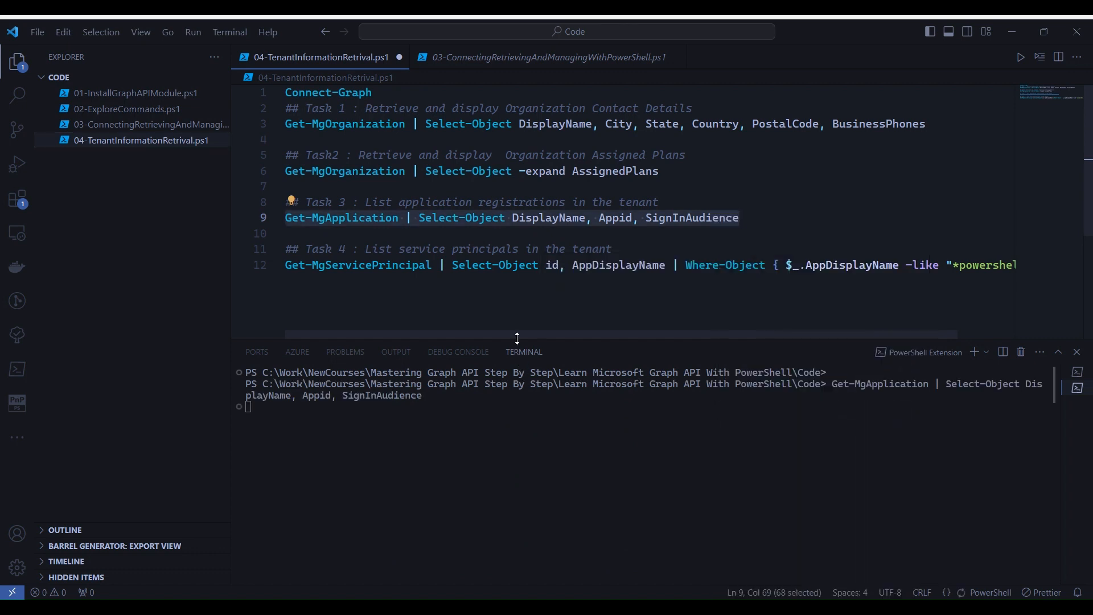
key(Return)
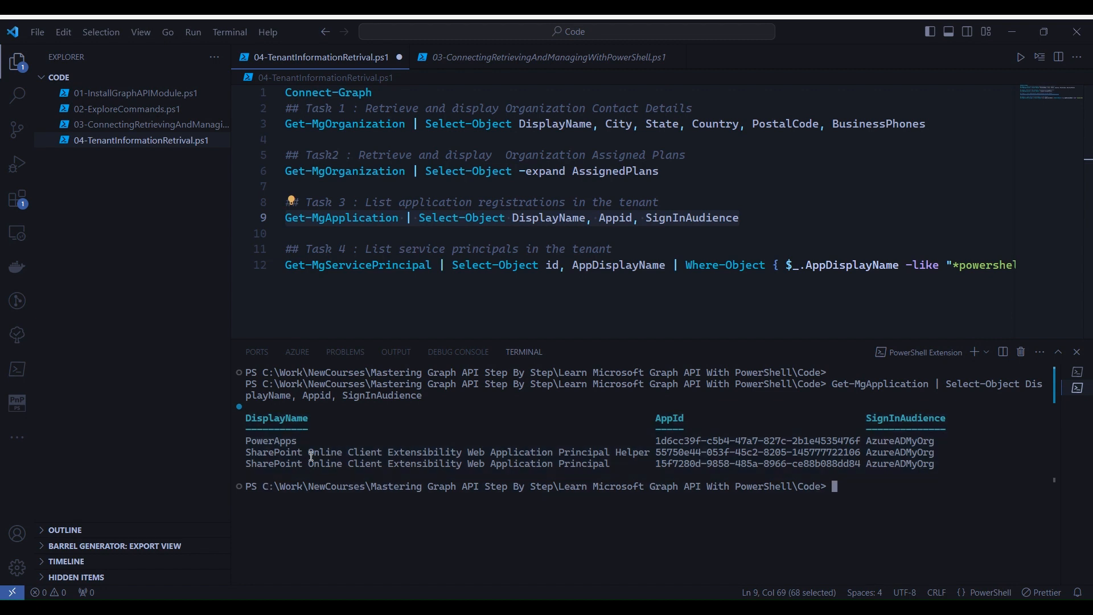
mouse_move(824, 504)
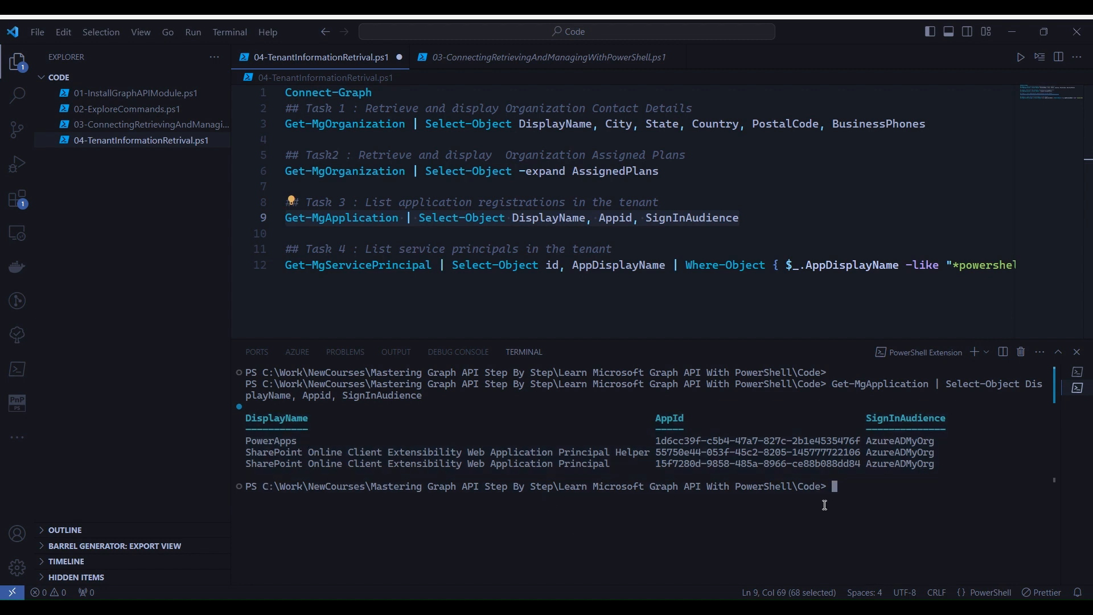
text(clear)
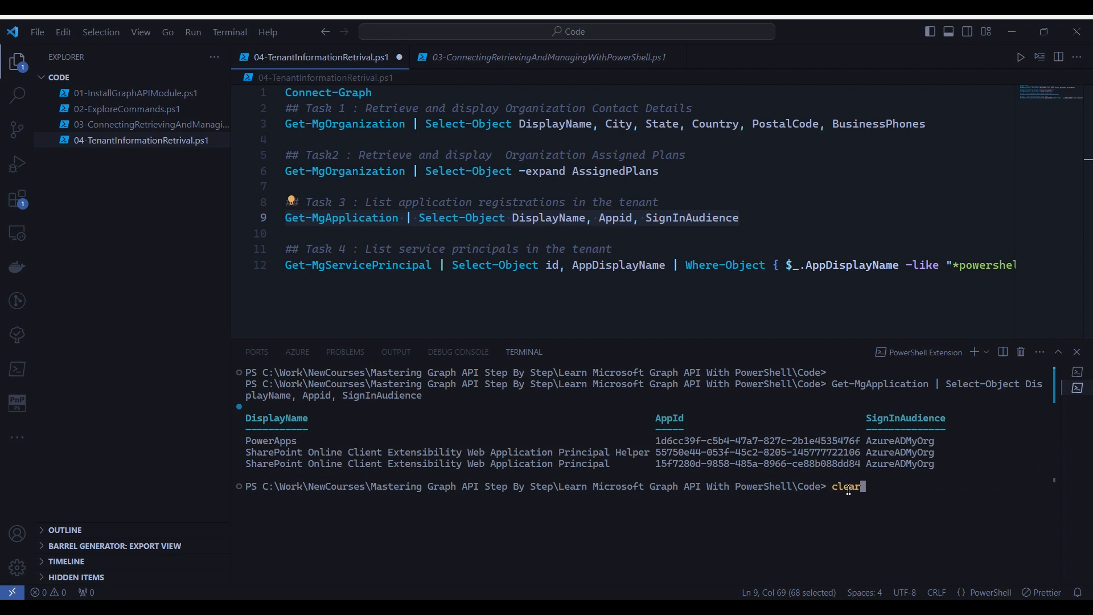
key(Return)
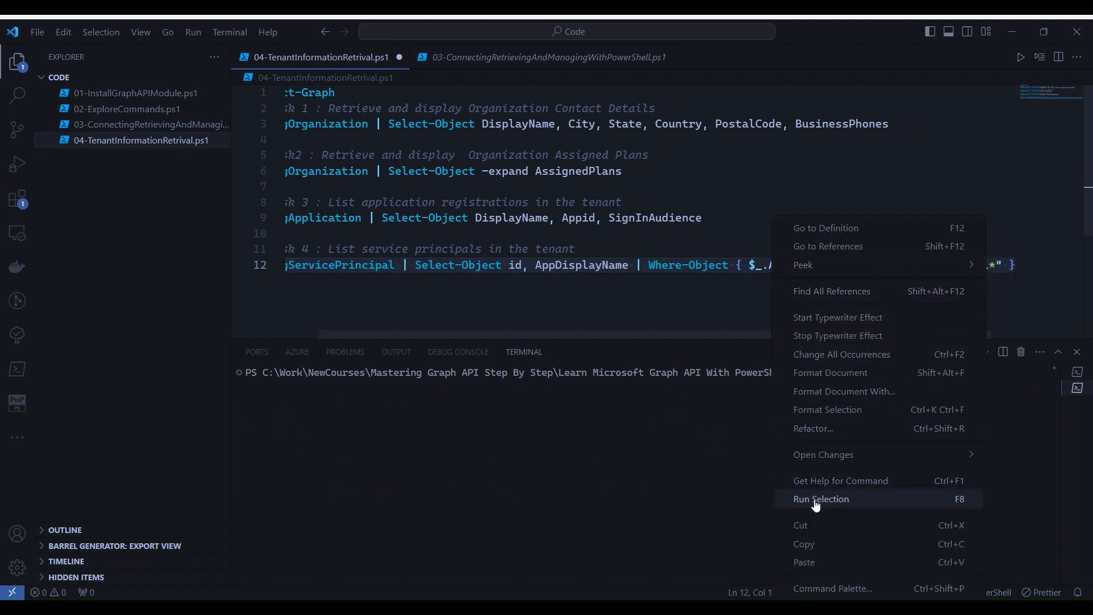
Run the powershell-filtered service principal line (no results), then change the filter to '*sharepoint*'.
click(820, 499)
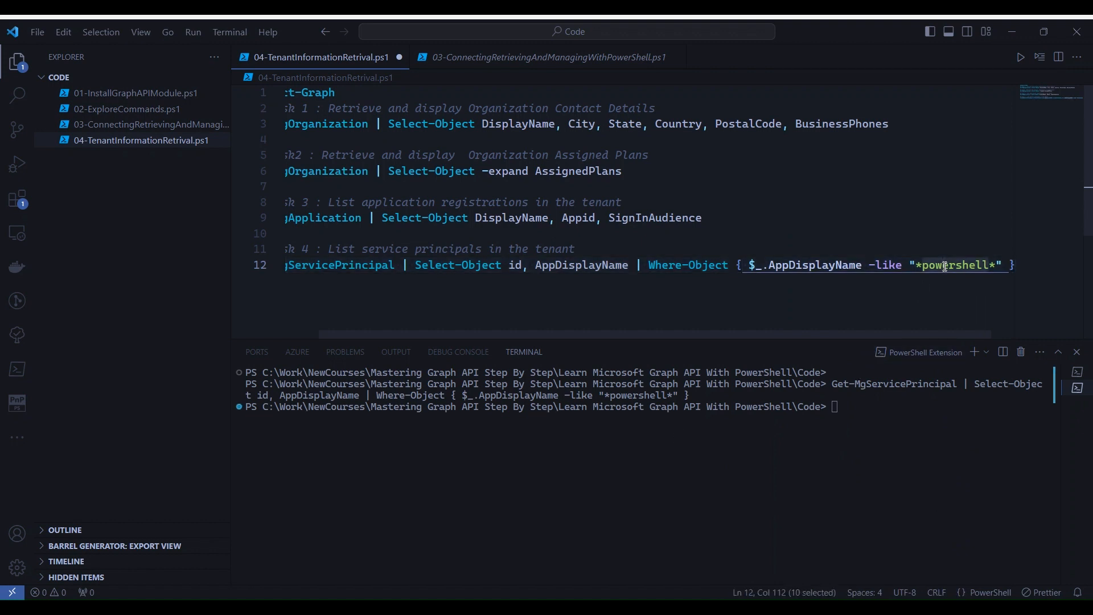
text(sharepoin)
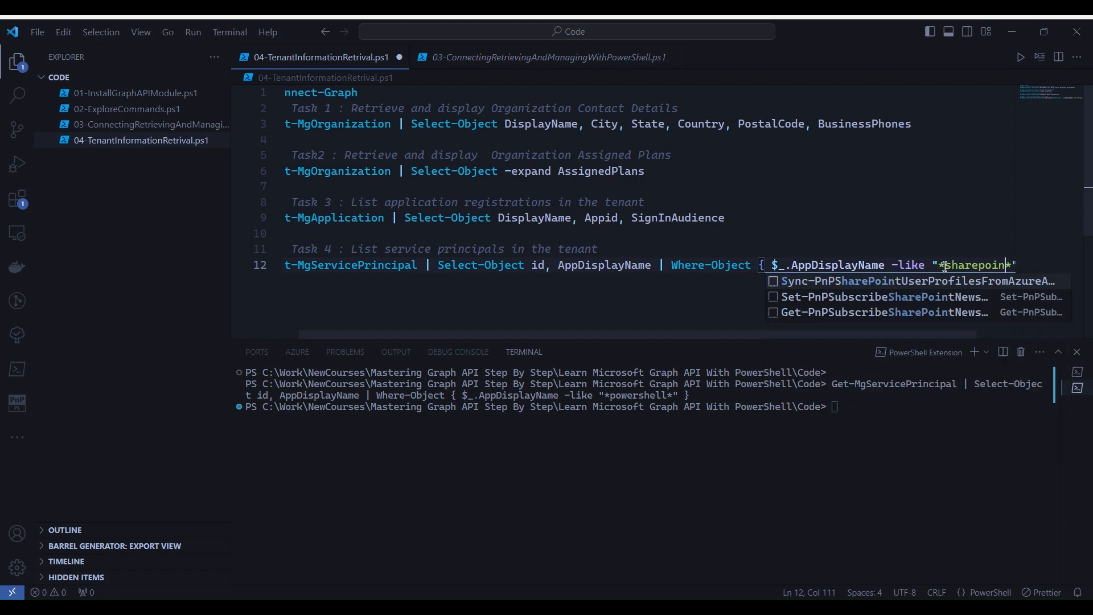
text(t)
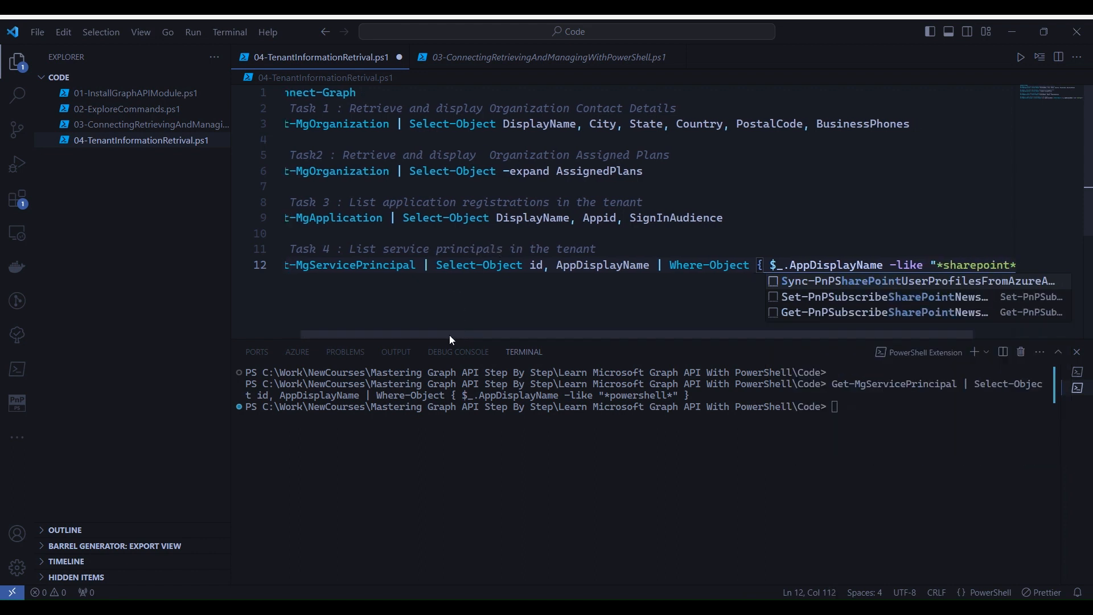
scroll(left, 3)
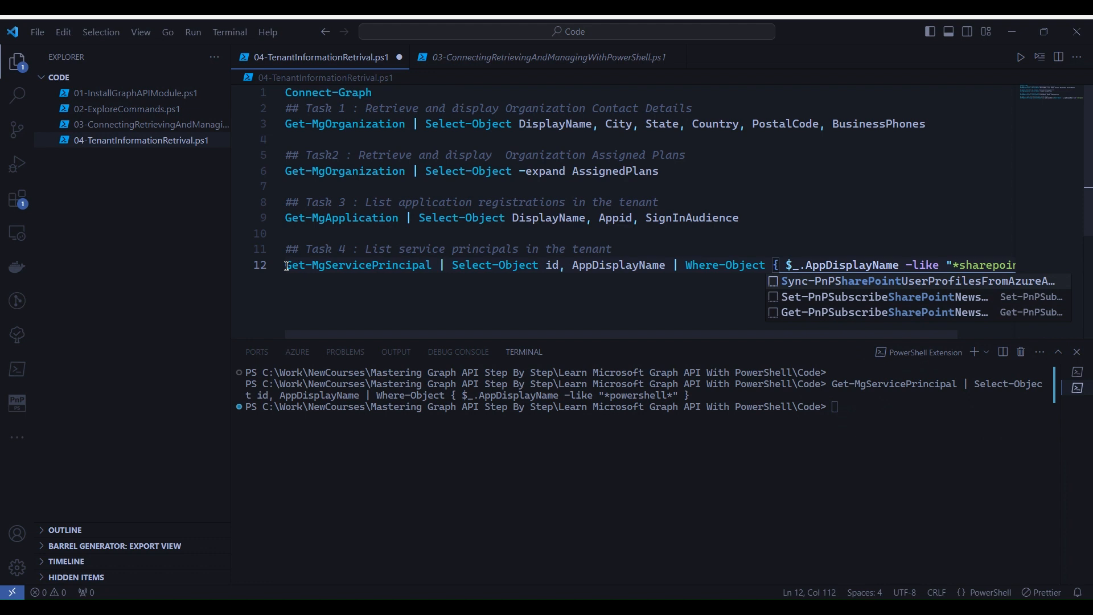
mouse_move(1024, 267)
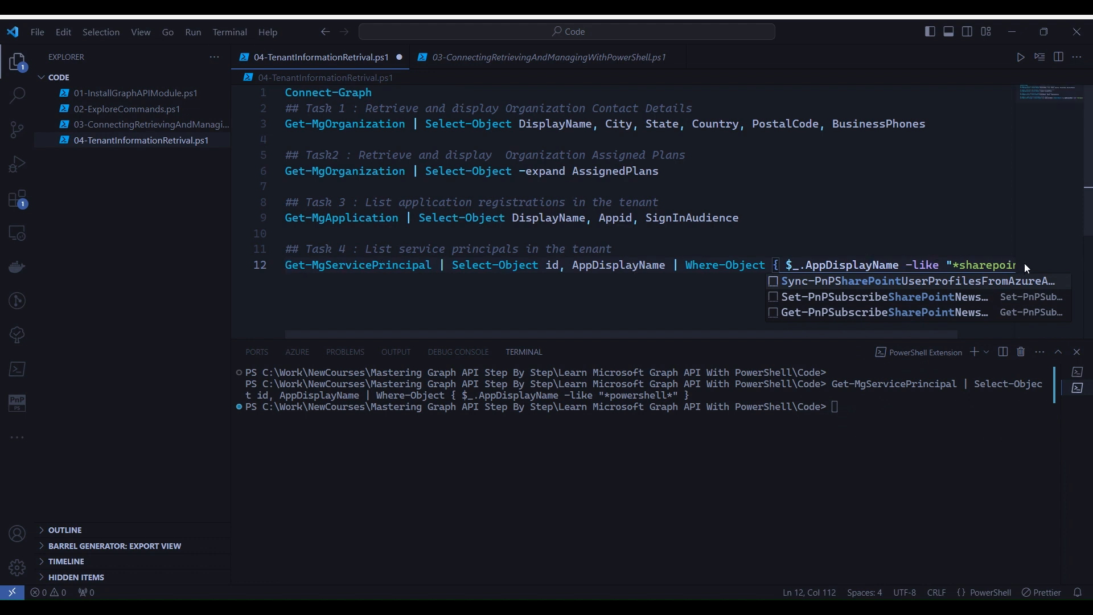
mouse_move(292, 265)
text(*" })
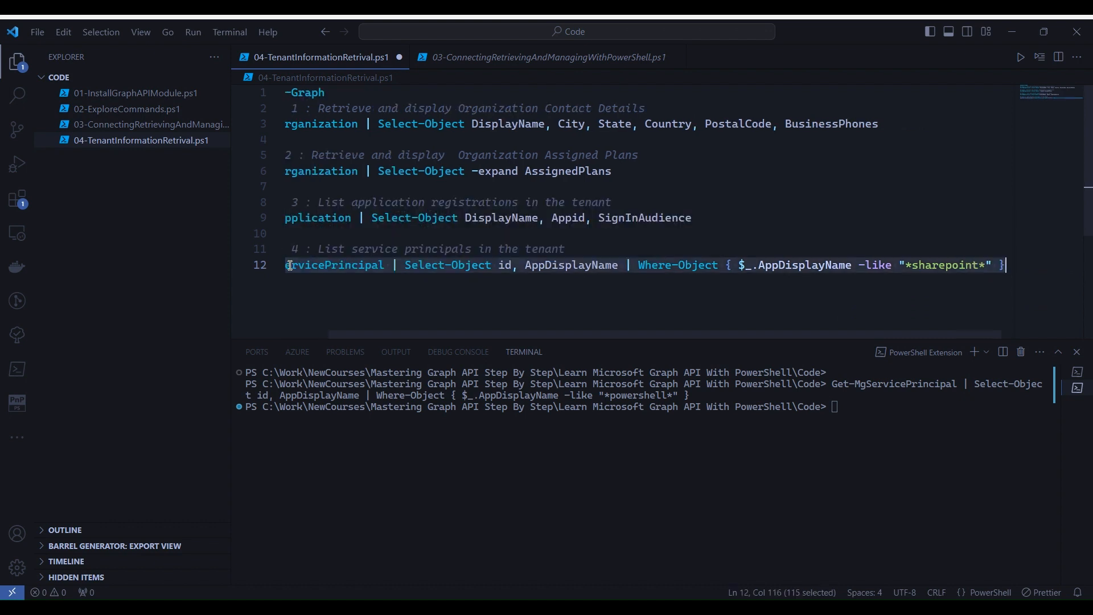
Run Get-MgServicePrincipal with the sharepoint filter to list the four SharePoint service principals.
right_click(530, 265)
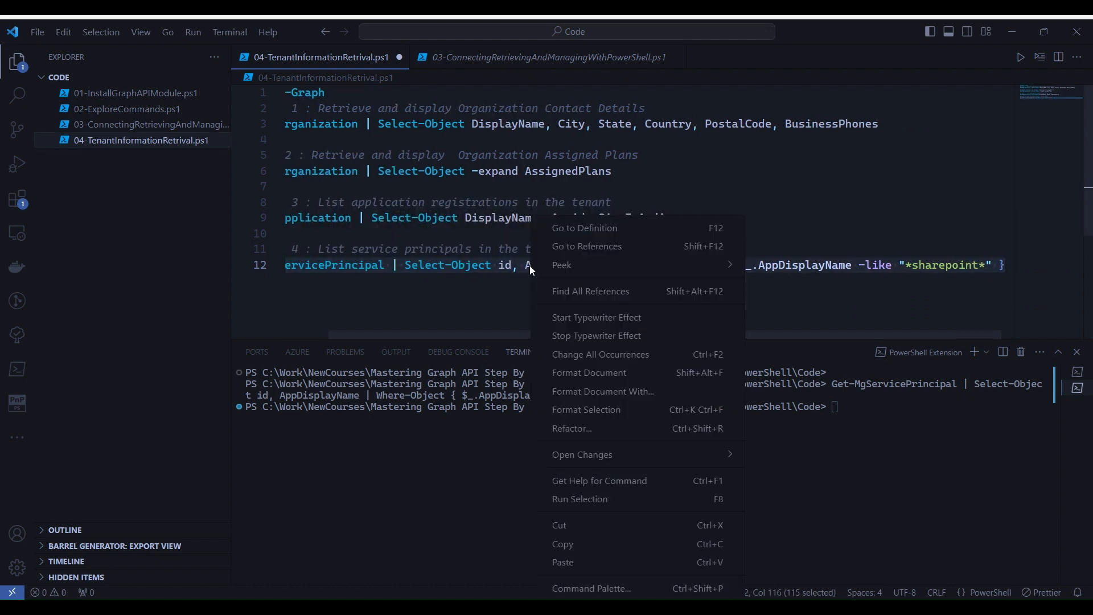
click(578, 499)
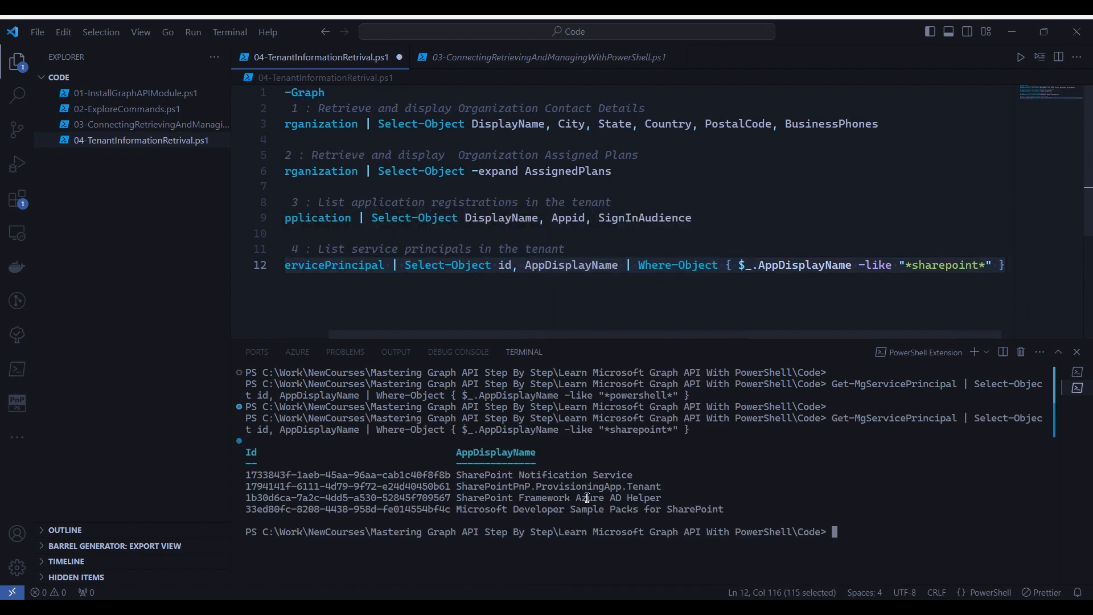